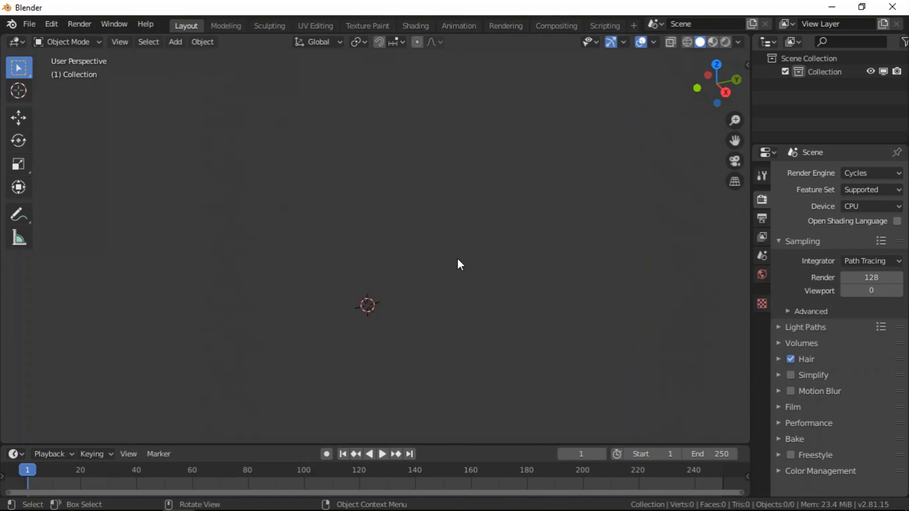
mouse_move(437, 34)
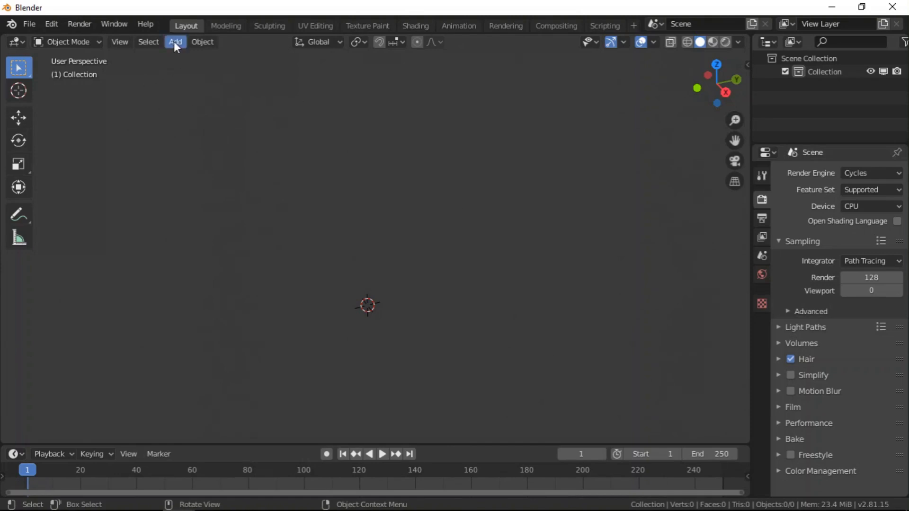
Add a UV Sphere and give it a Displace modifier driven by a Clouds texture.
click(175, 41)
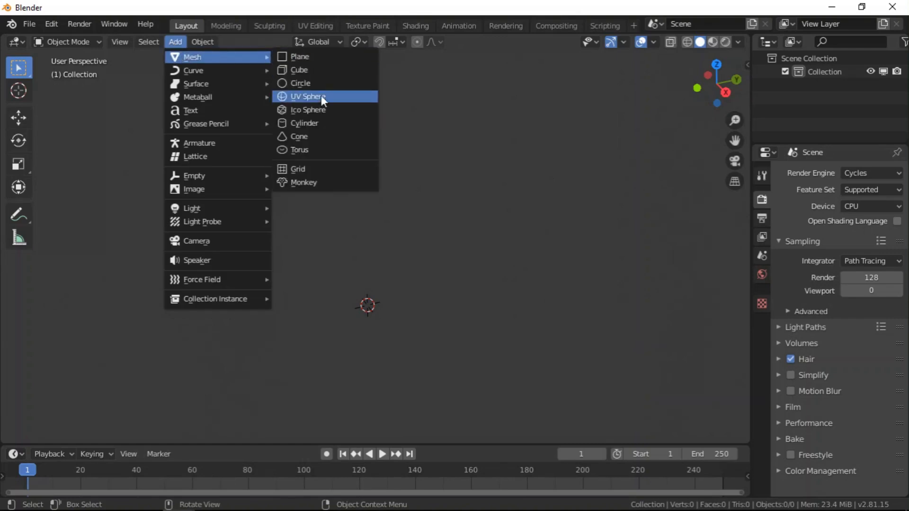
click(305, 97)
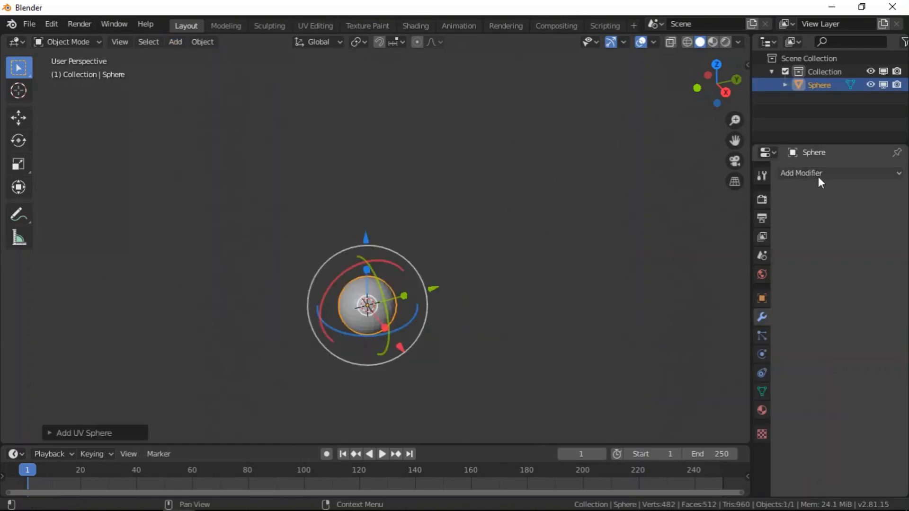
click(802, 172)
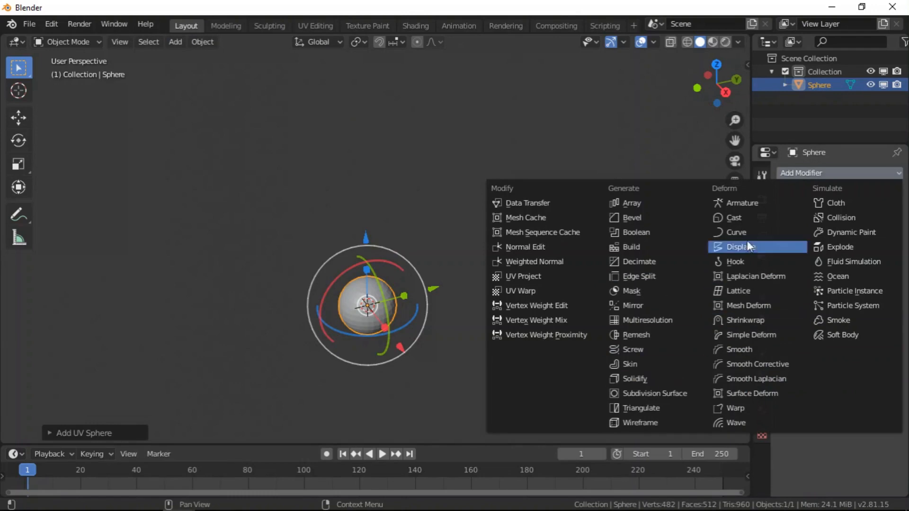
click(739, 247)
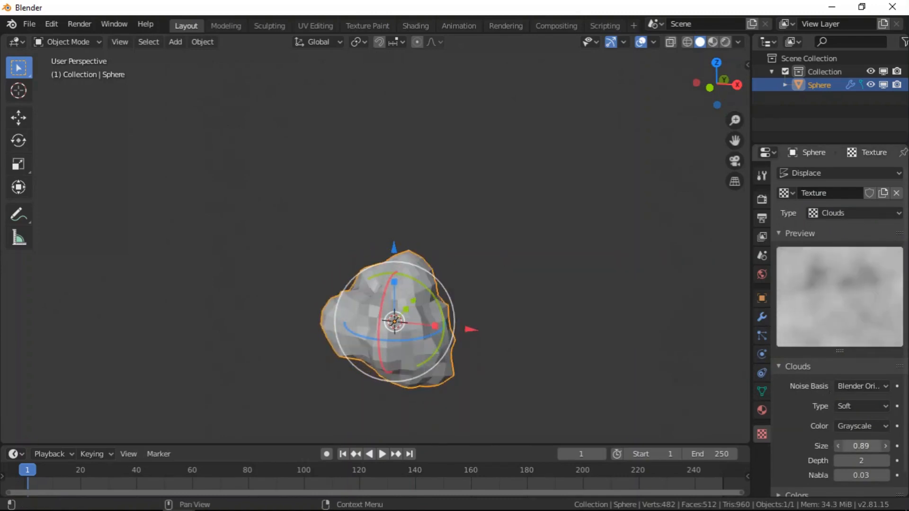
Shade the lumpy sphere smooth and add a Subdivision Surface modifier.
drag(393, 319, 486, 341)
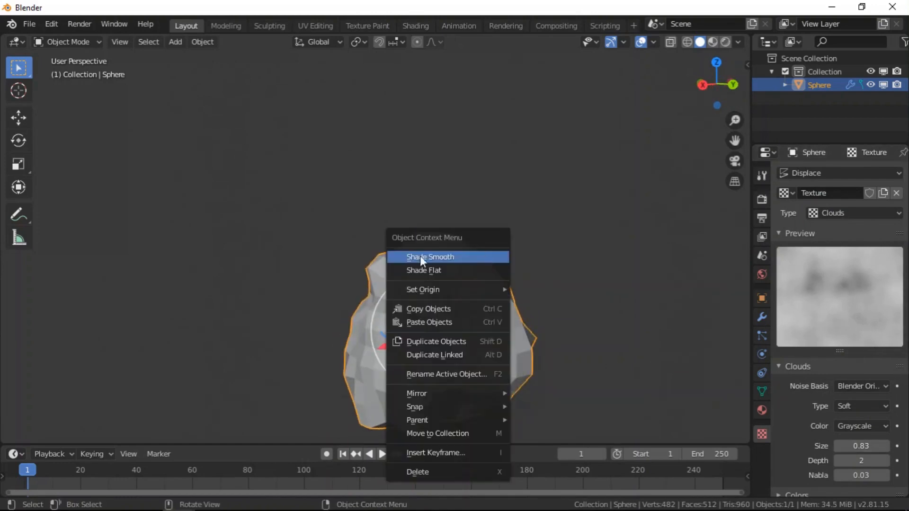
click(430, 257)
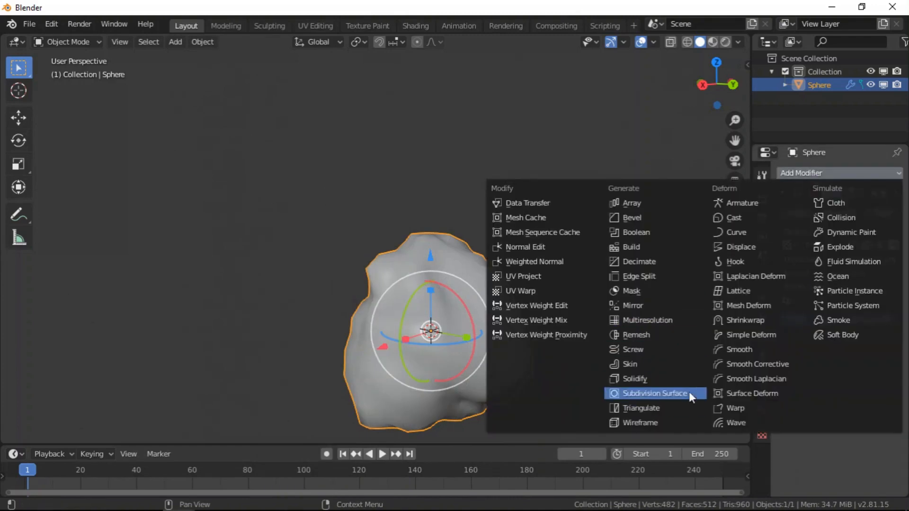
click(655, 393)
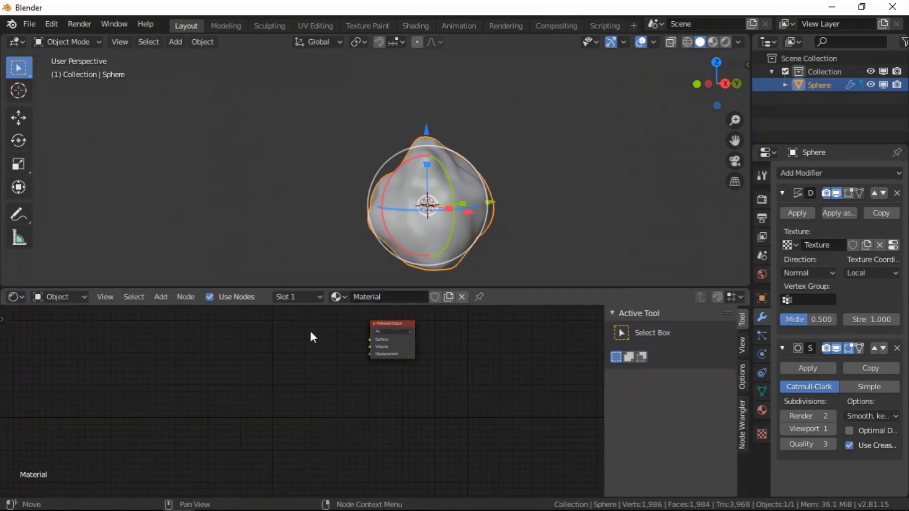
Wire a Volume Scatter node into the material's Volume output and add a Sun light.
click(161, 296)
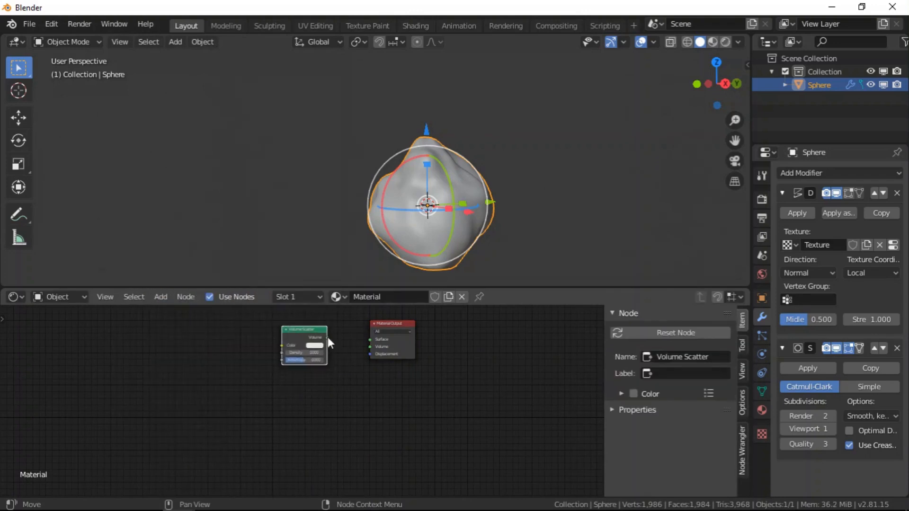
drag(326, 336, 385, 346)
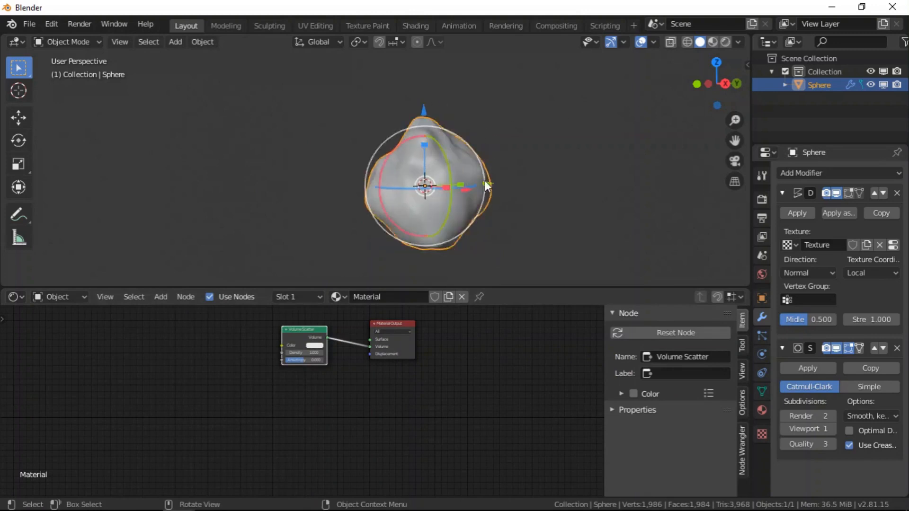
click(175, 41)
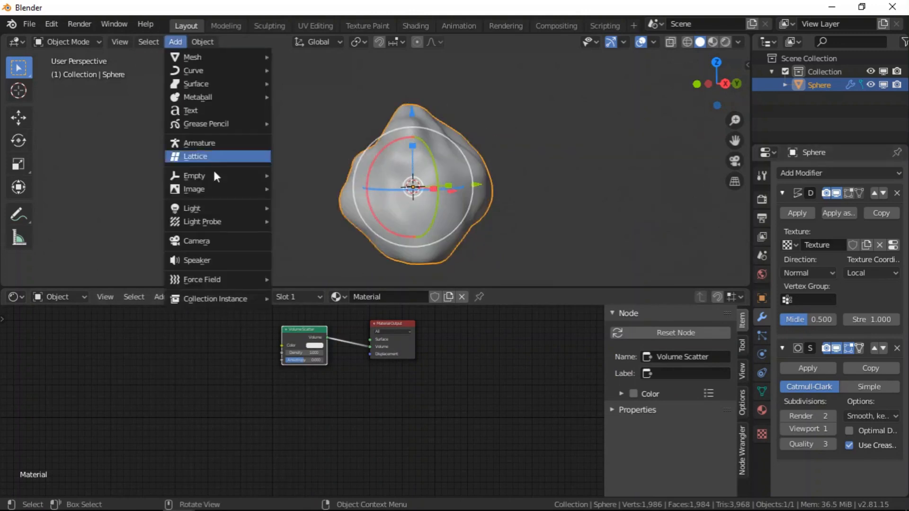
mouse_move(191, 207)
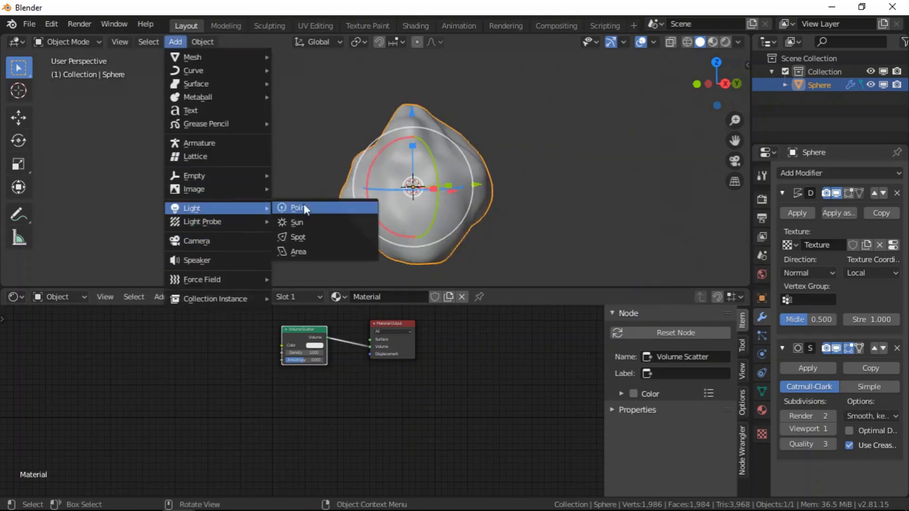
click(296, 222)
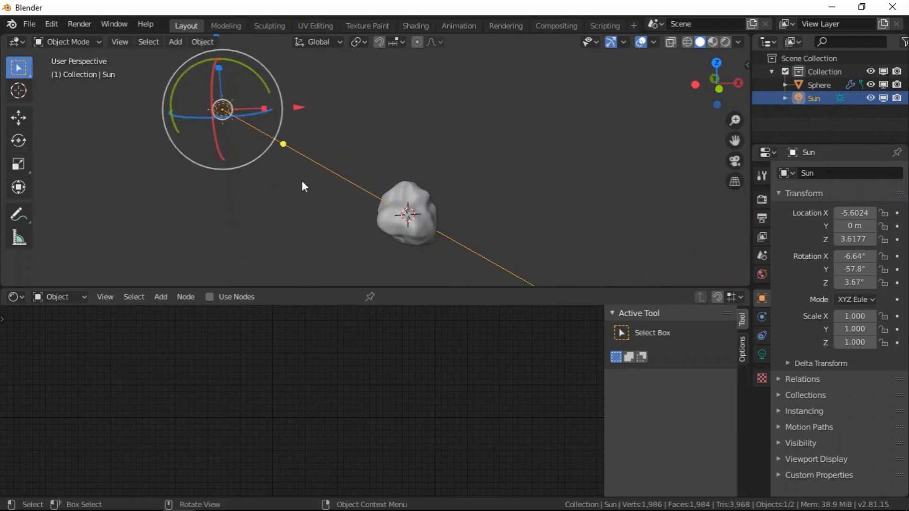
mouse_move(431, 207)
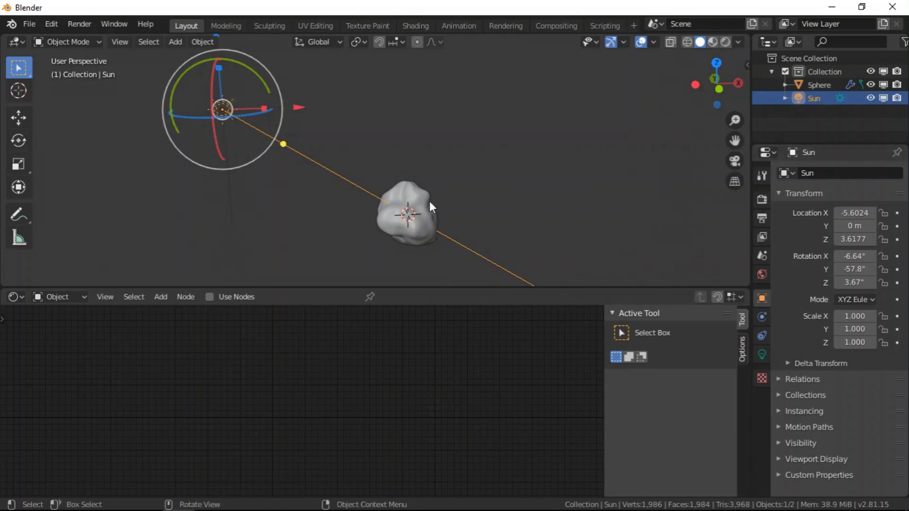
Set the Sun light's strength to 5.000.
click(721, 41)
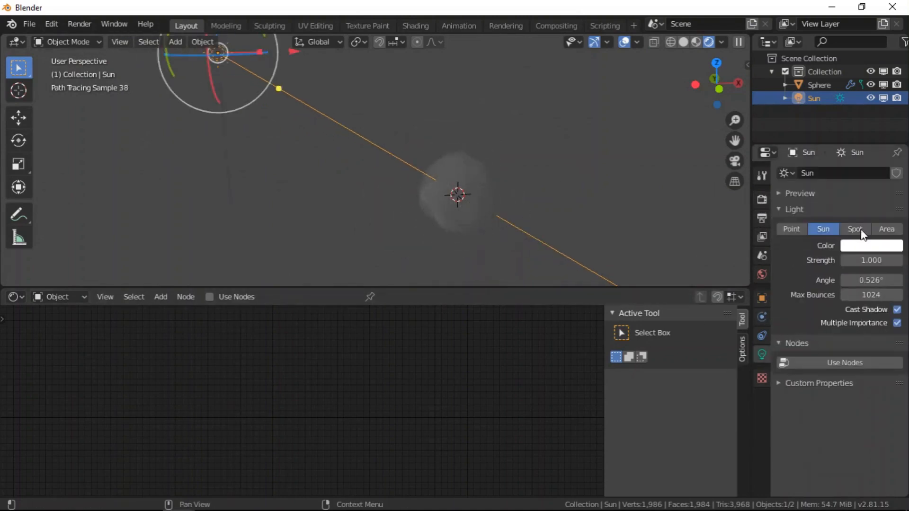
double_click(871, 259)
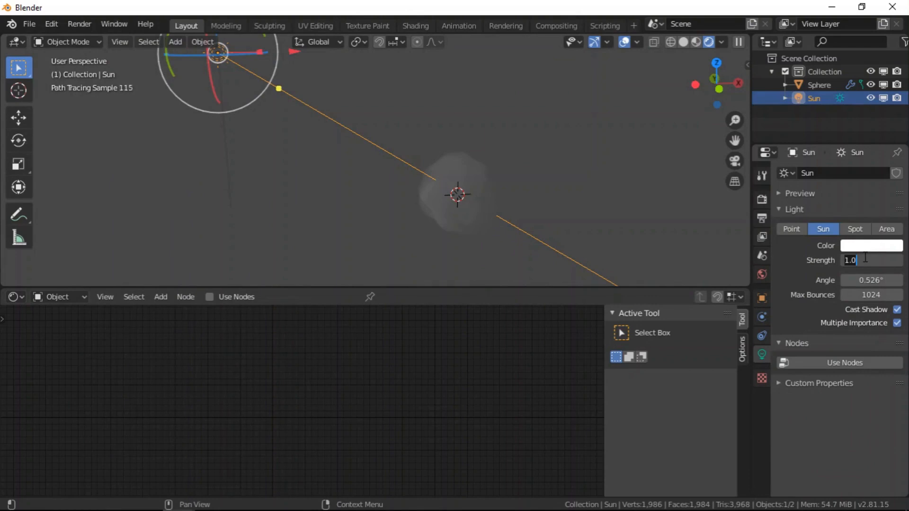
text(5.000)
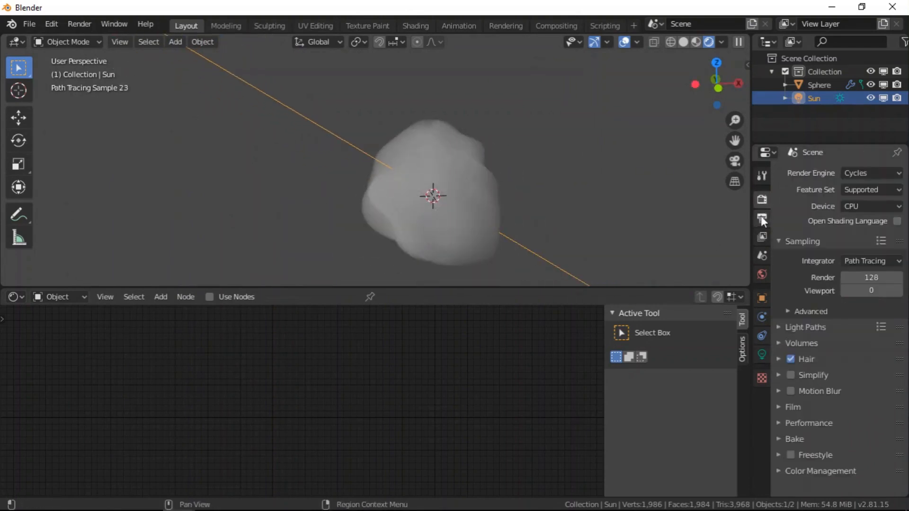
Check the World settings, enable Film Transparent in Render properties and preview rendered.
click(761, 298)
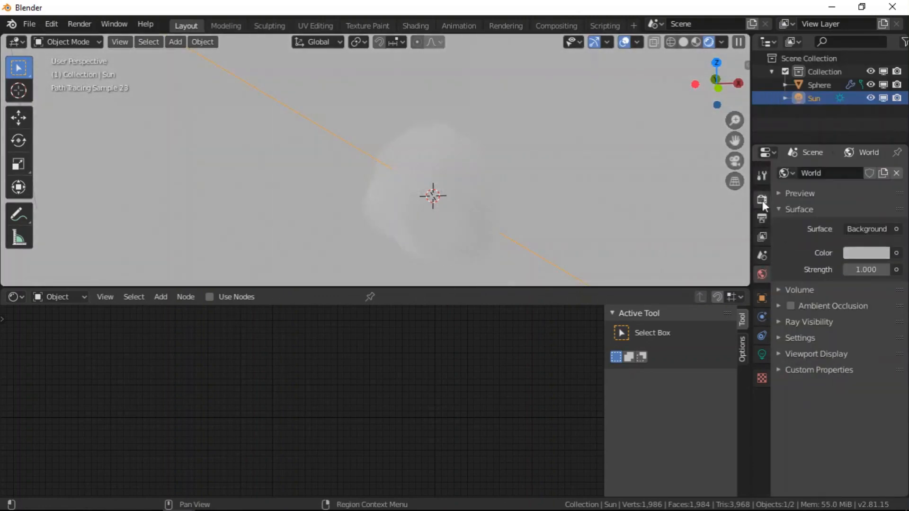
click(761, 199)
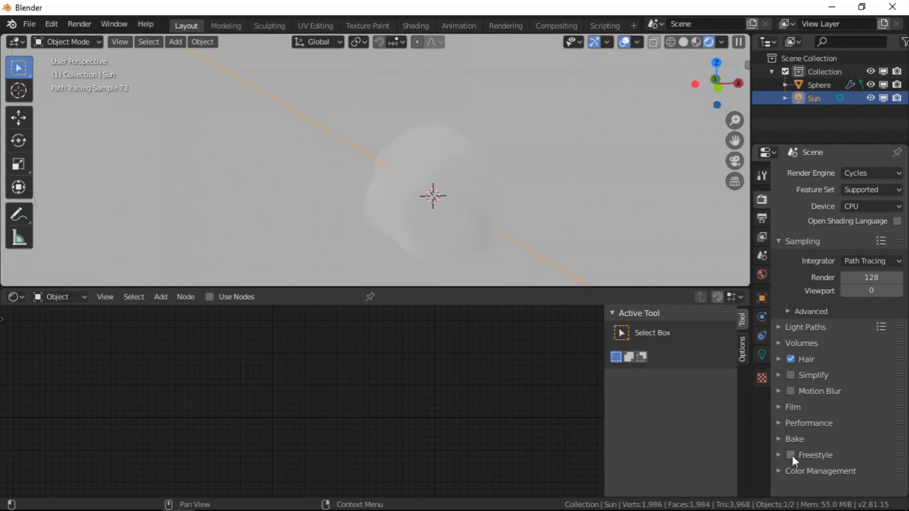
click(794, 407)
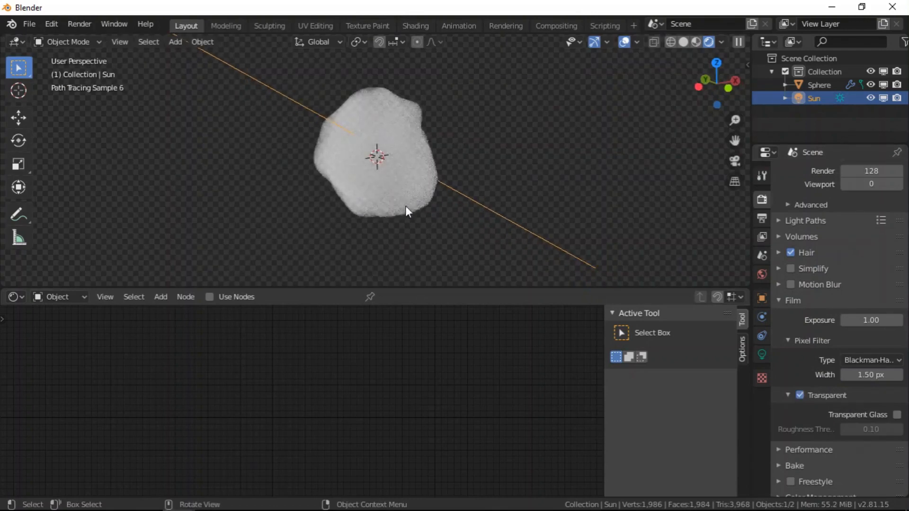
click(18, 91)
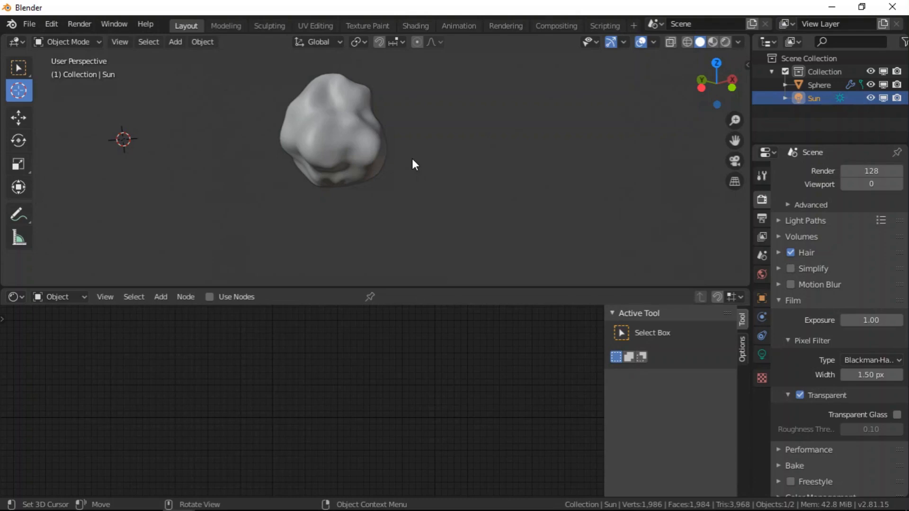
mouse_move(398, 177)
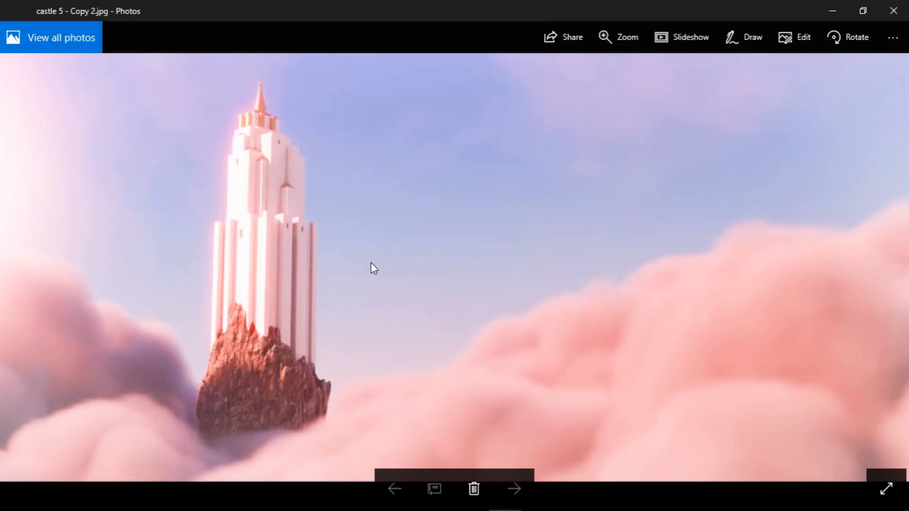
mouse_move(300, 438)
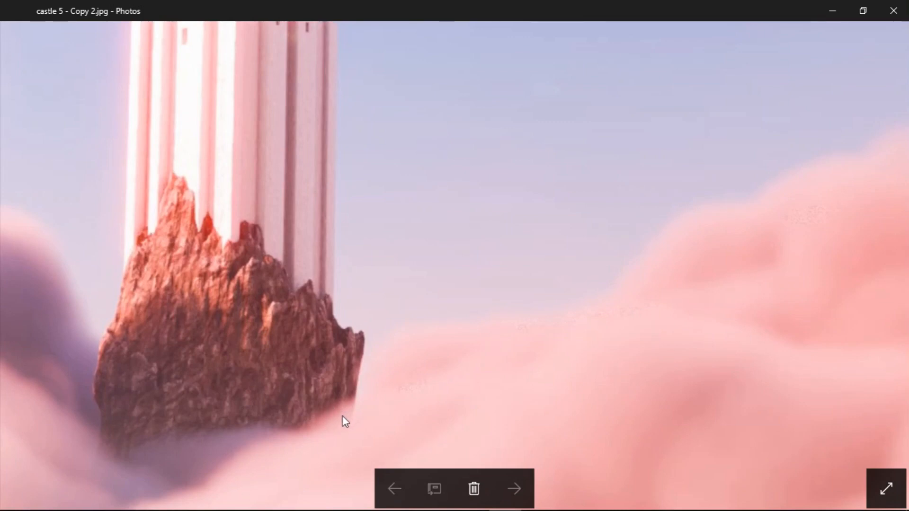
mouse_move(341, 417)
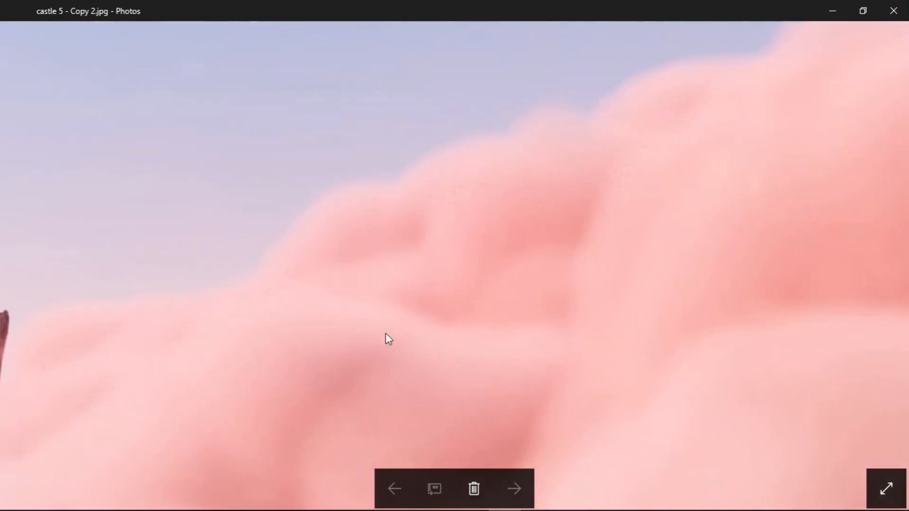
mouse_move(521, 241)
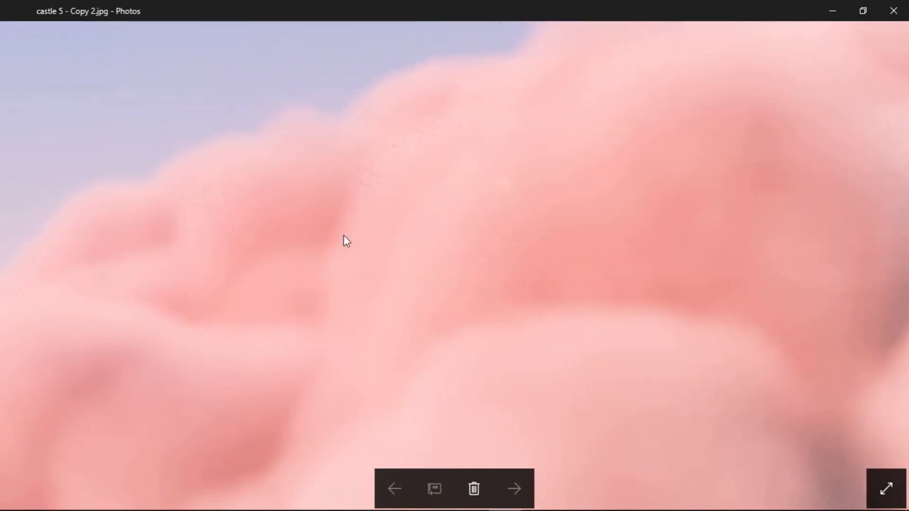
mouse_move(451, 228)
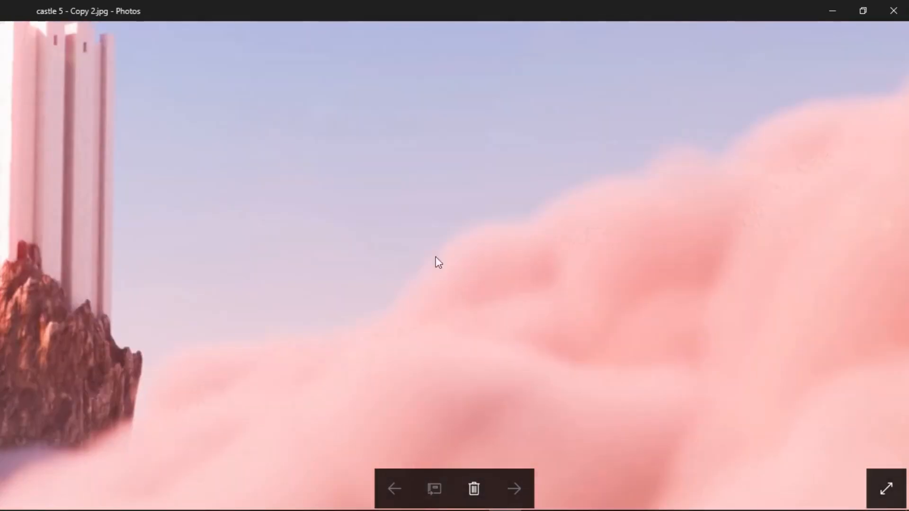
mouse_move(458, 257)
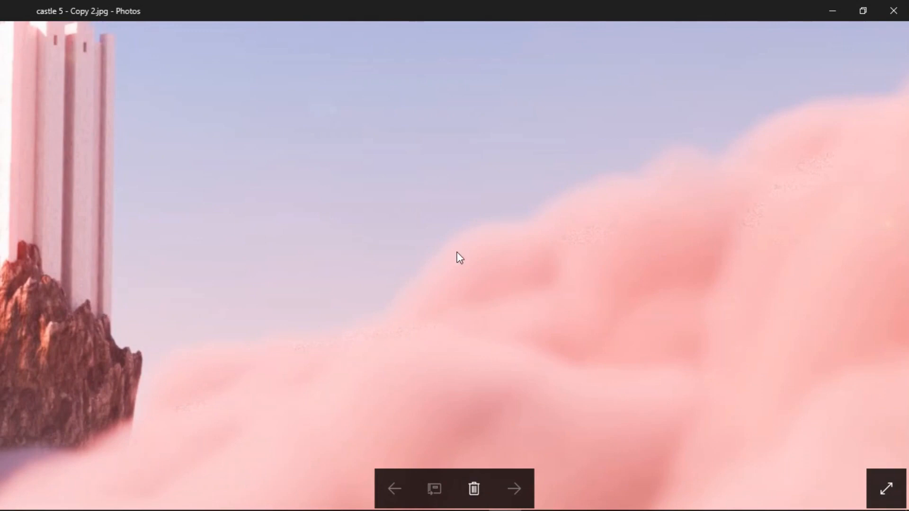
mouse_move(483, 222)
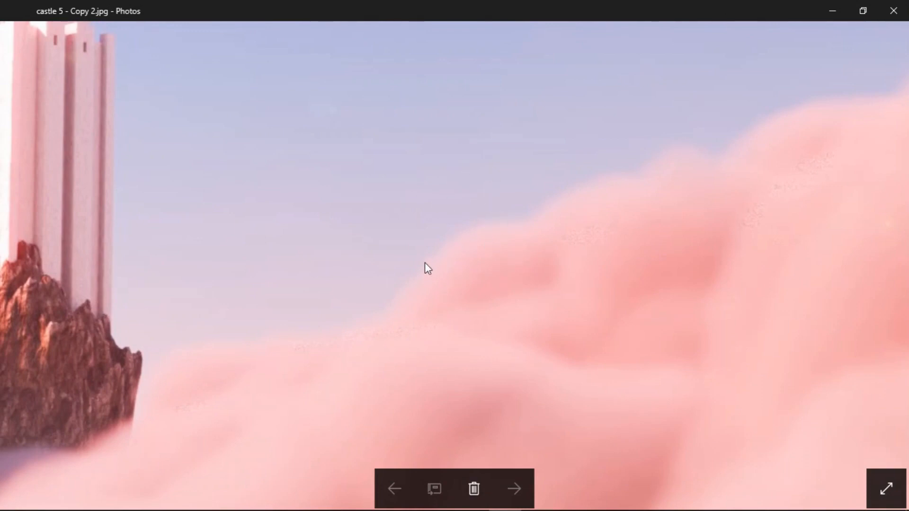
mouse_move(216, 421)
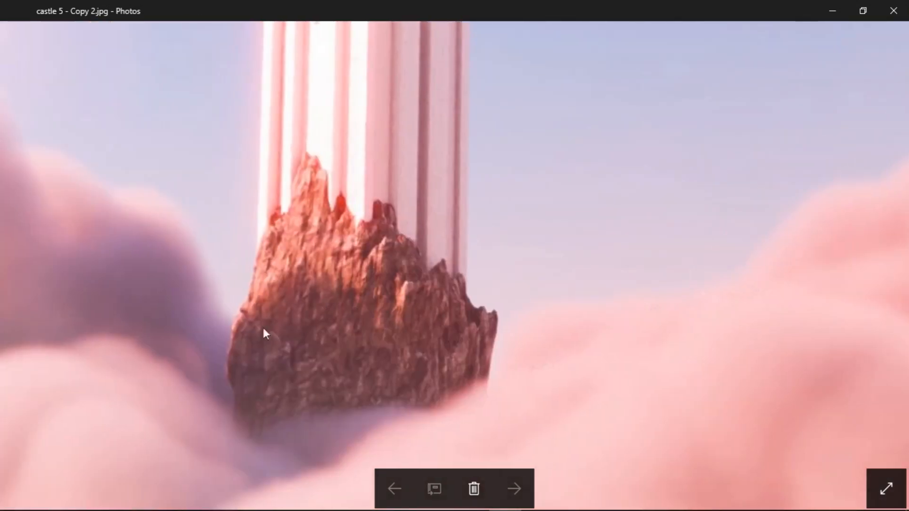
mouse_move(390, 267)
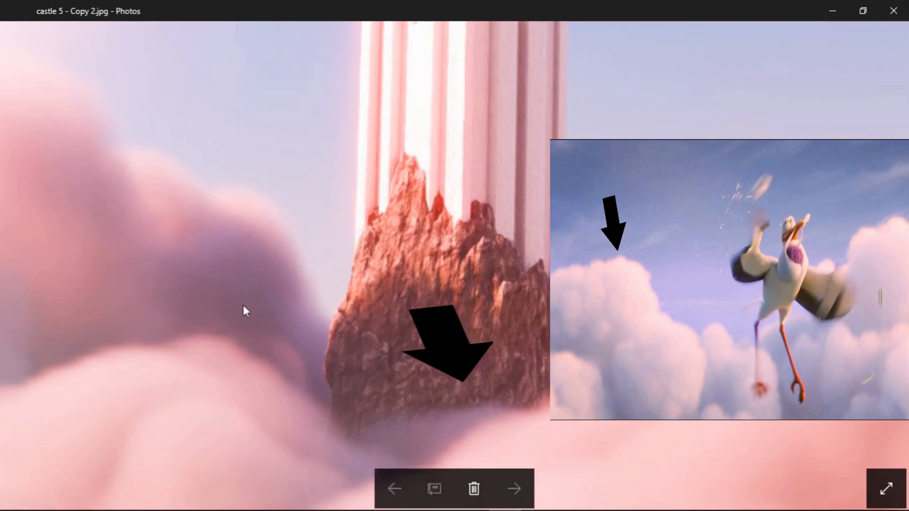
mouse_move(188, 364)
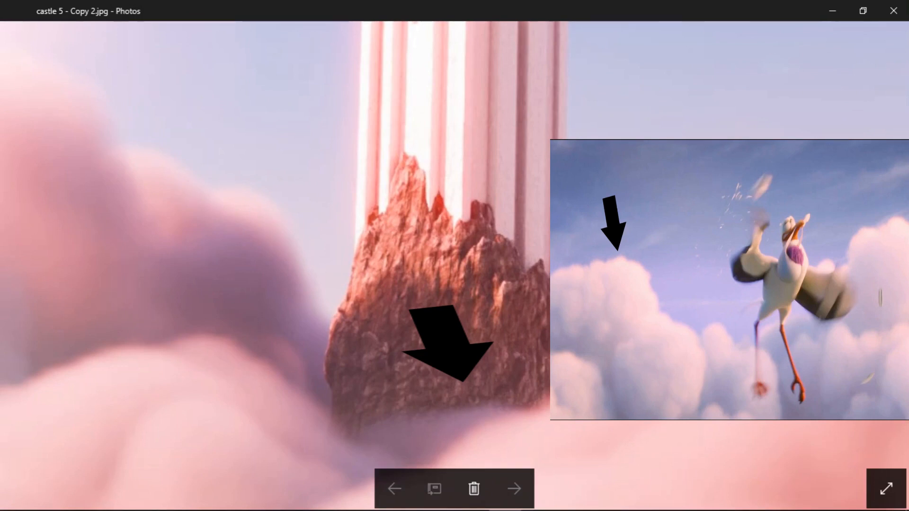
key(alt+tab)
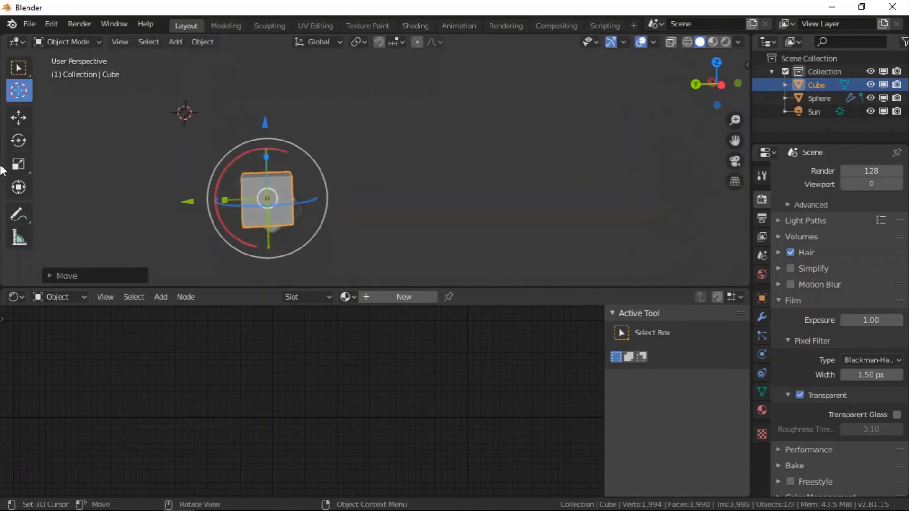
Scale up the cube, then enable Smoke physics on the sphere and review its smoke type.
click(19, 164)
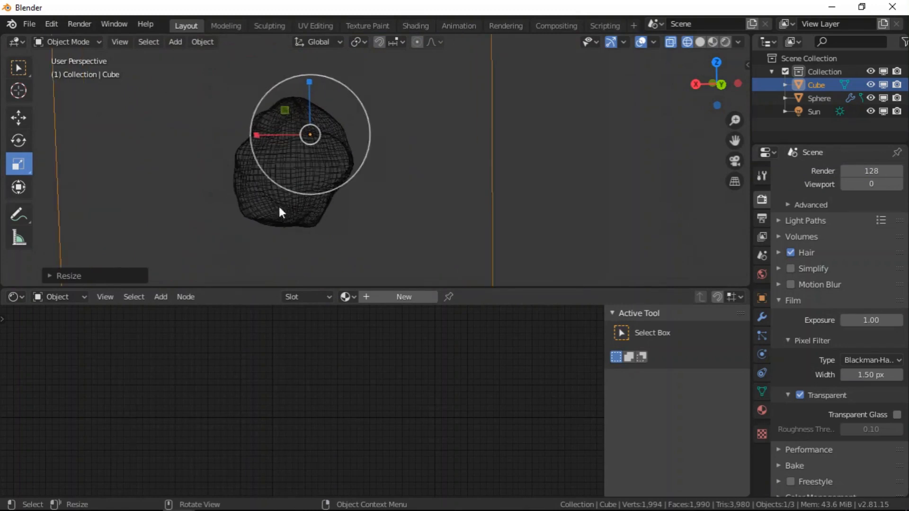
click(820, 97)
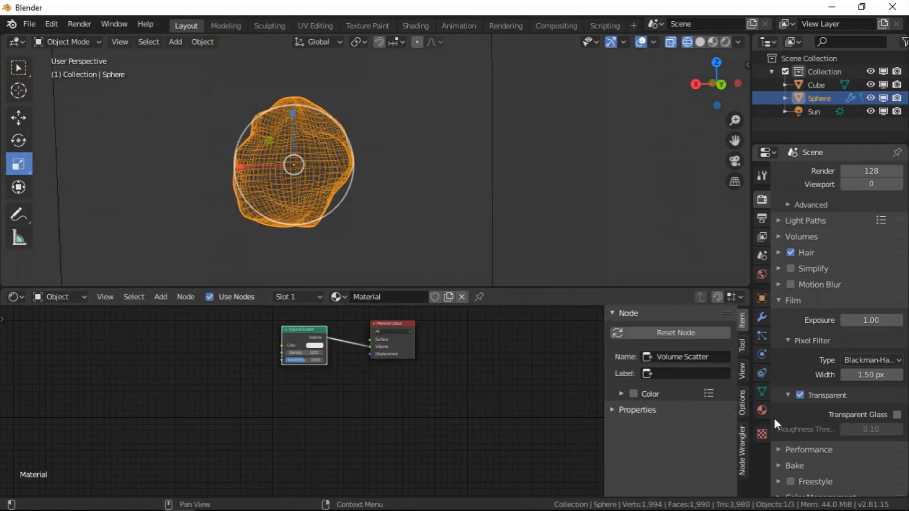
click(761, 353)
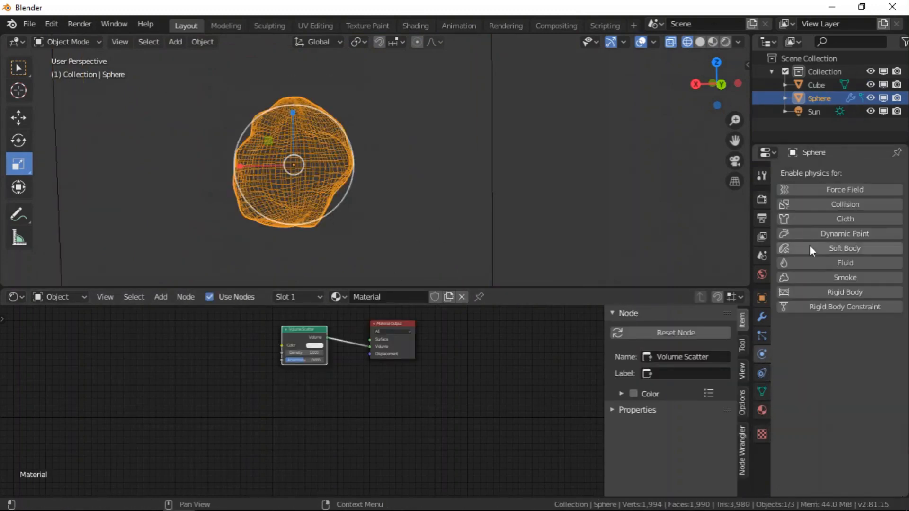
click(844, 278)
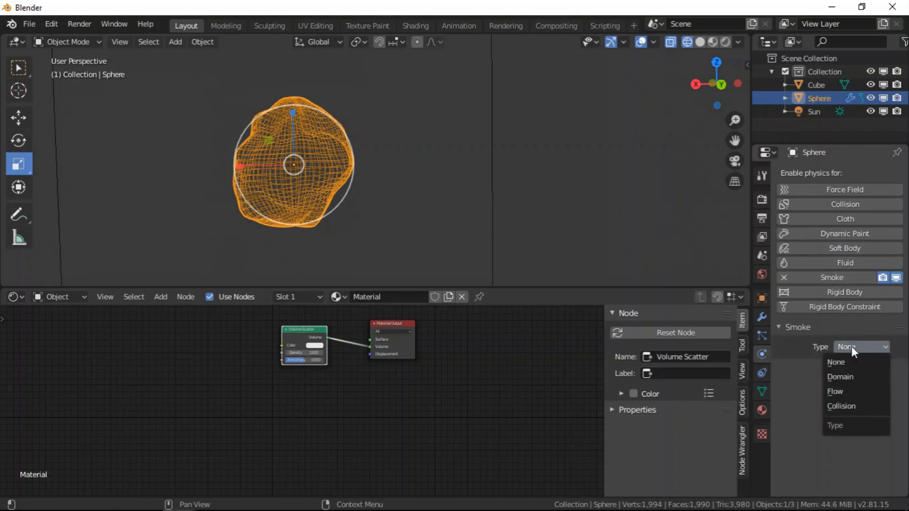
click(835, 391)
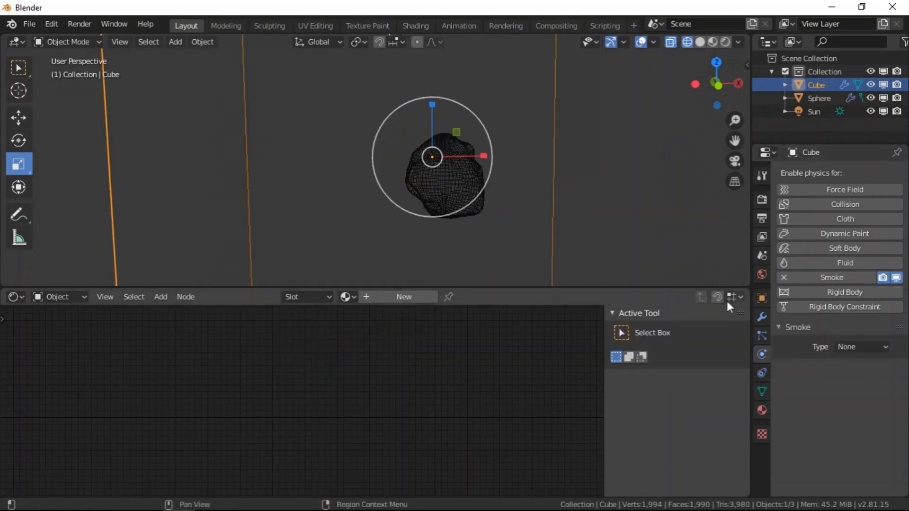
Make the cube a smoke Domain with 100 resolution divisions and Adaptive Domain on.
click(860, 346)
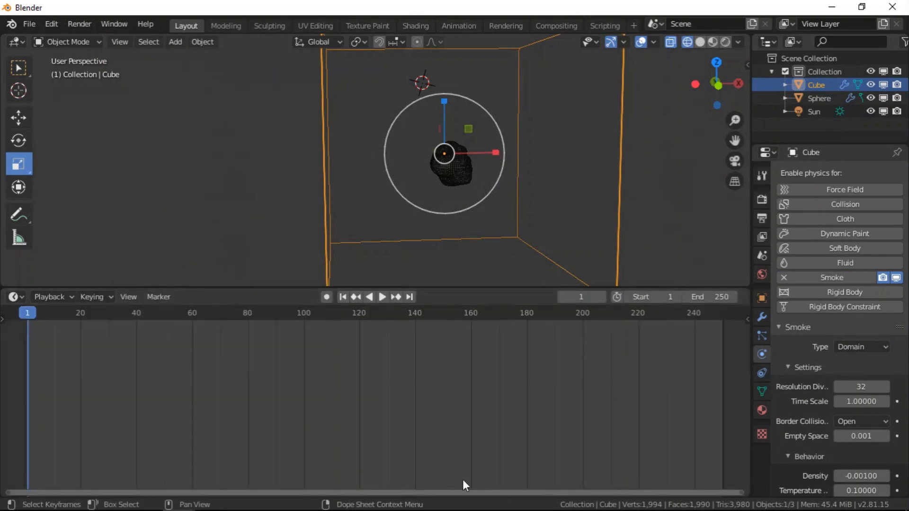
click(382, 296)
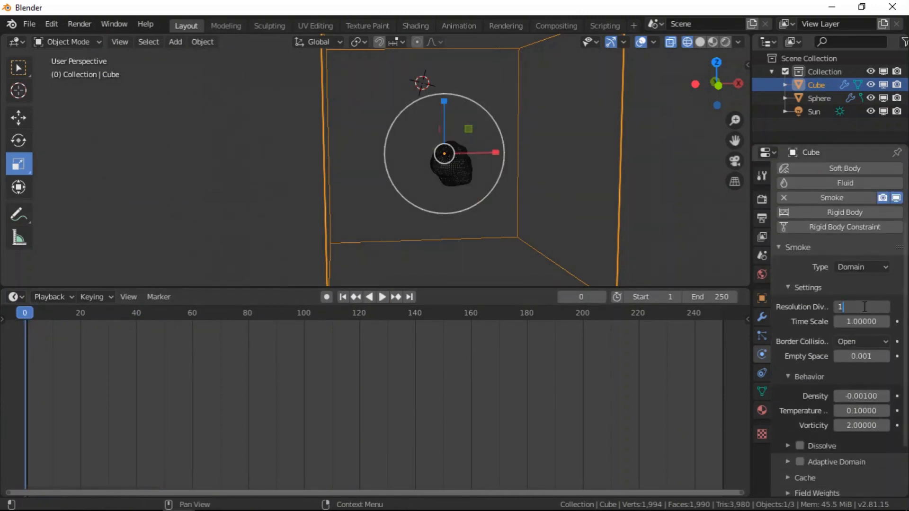
text(100)
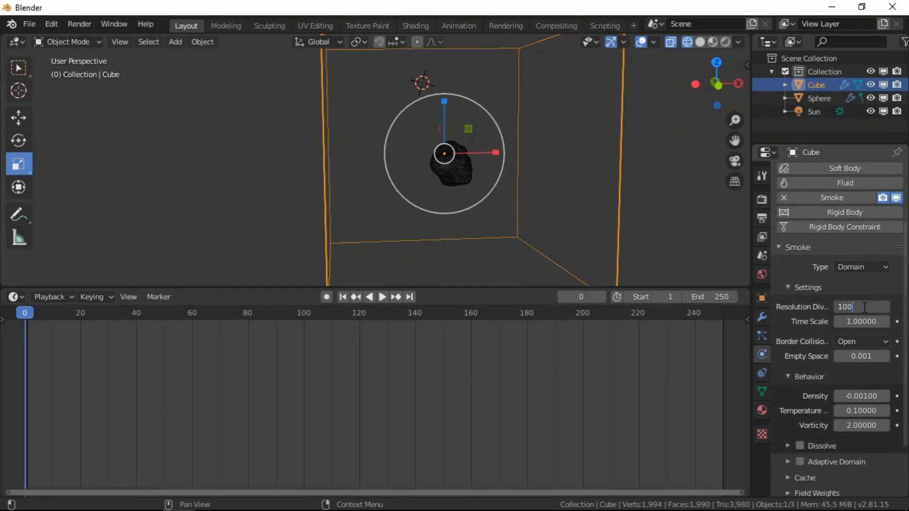
scroll(down, 3)
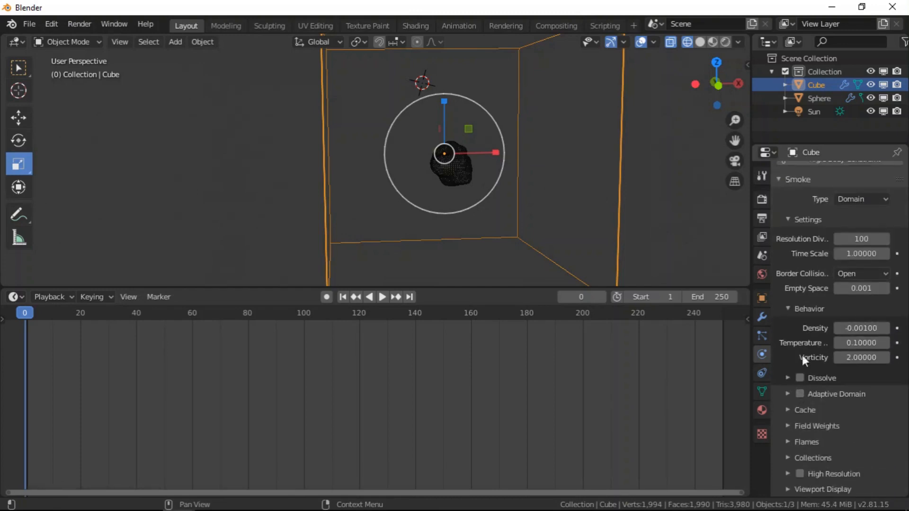
click(800, 394)
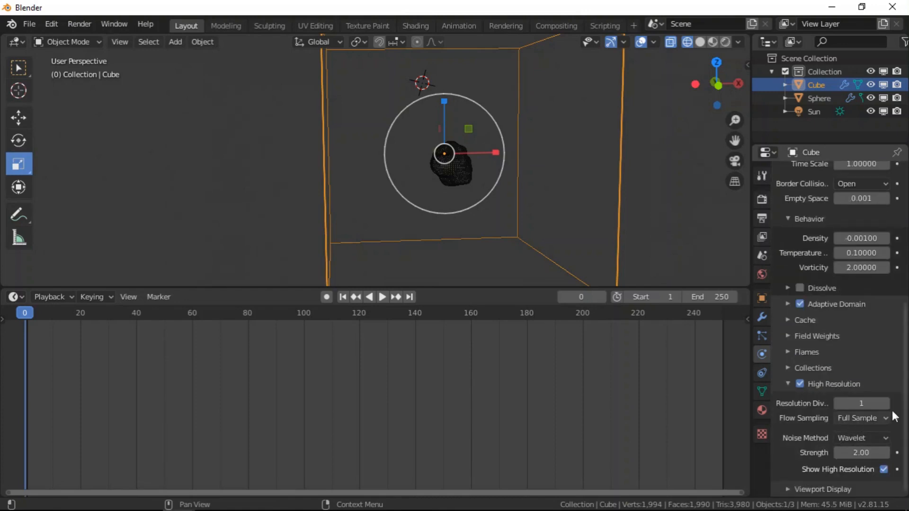
Set the smoke cache End frame to 5 and bake the simulation.
scroll(down, 3)
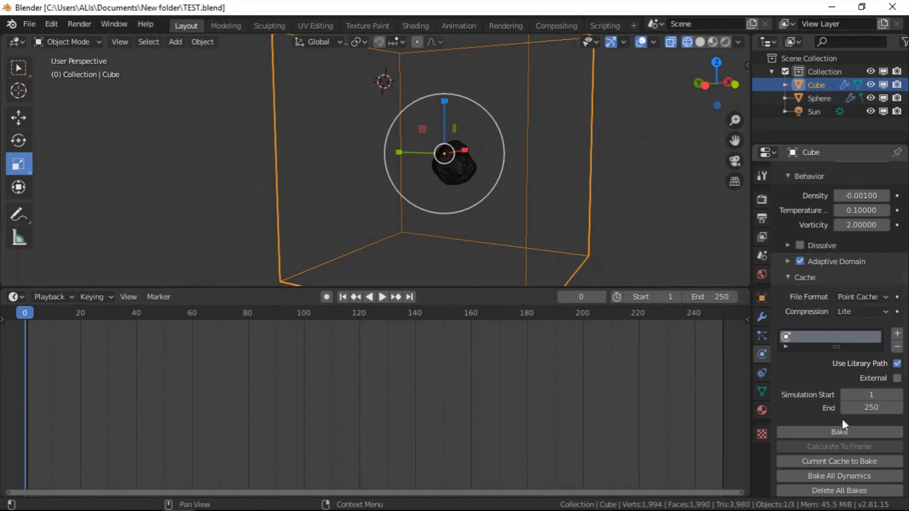
text(5)
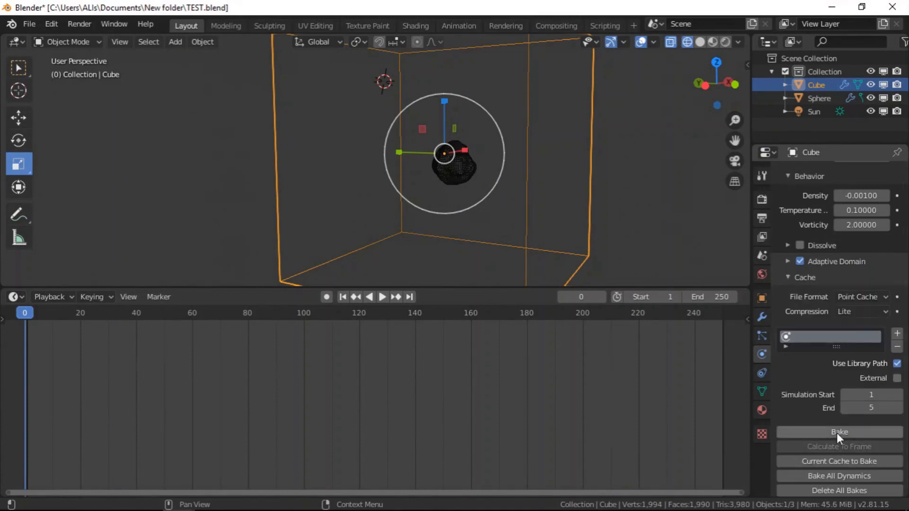
click(838, 432)
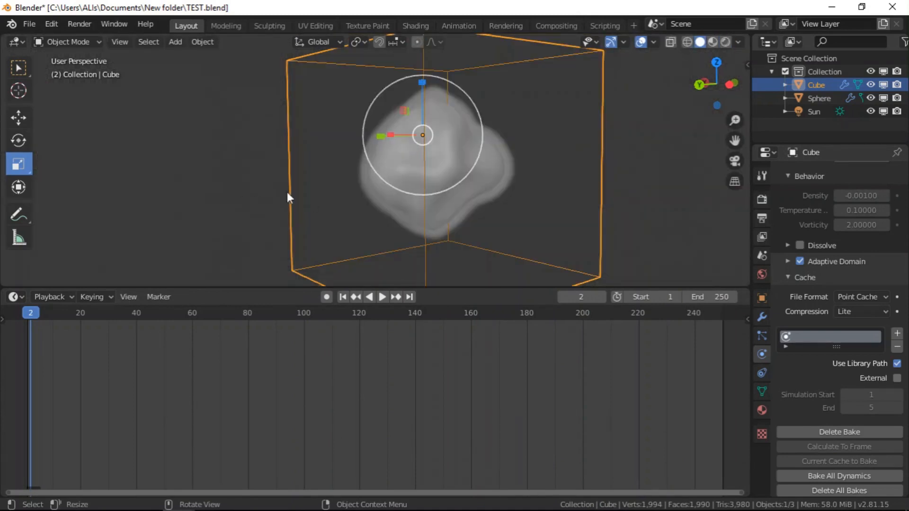
Show the Shader Editor, assign the Volume Scatter material to the domain cube and add an Attribute node.
click(13, 296)
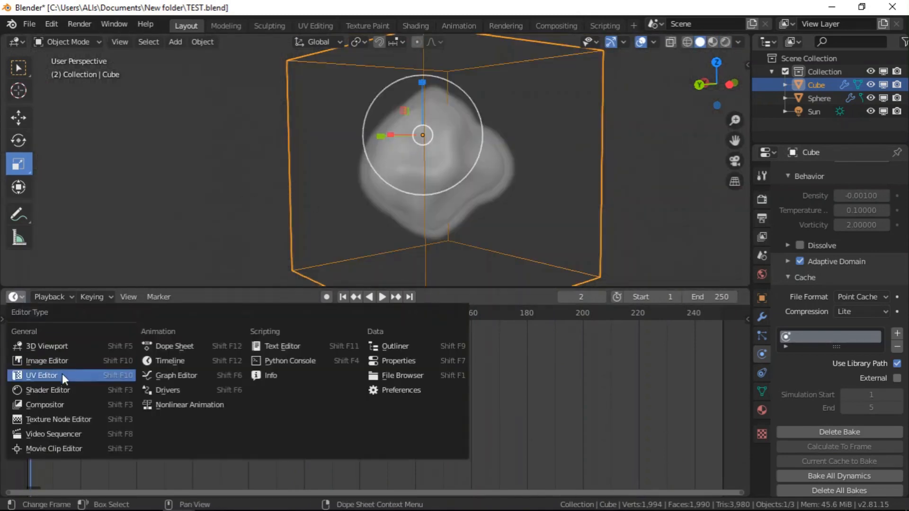
click(47, 389)
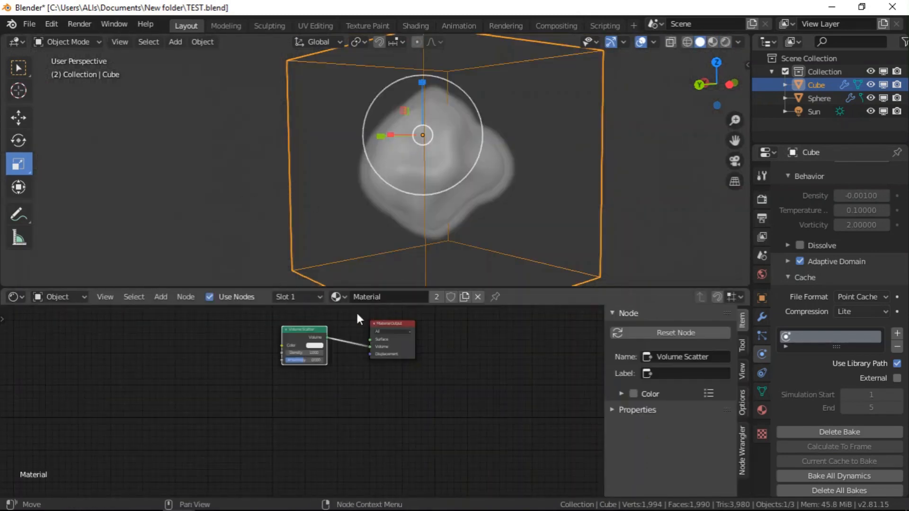
click(707, 42)
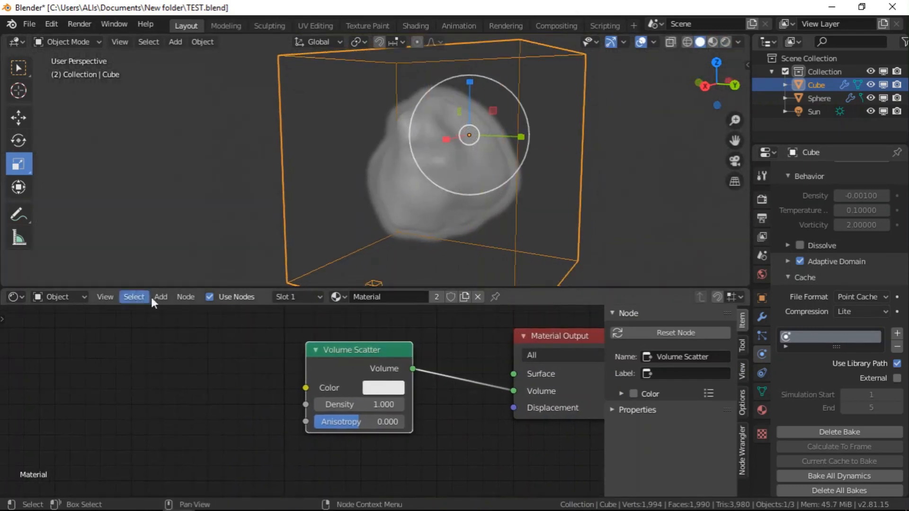
click(161, 296)
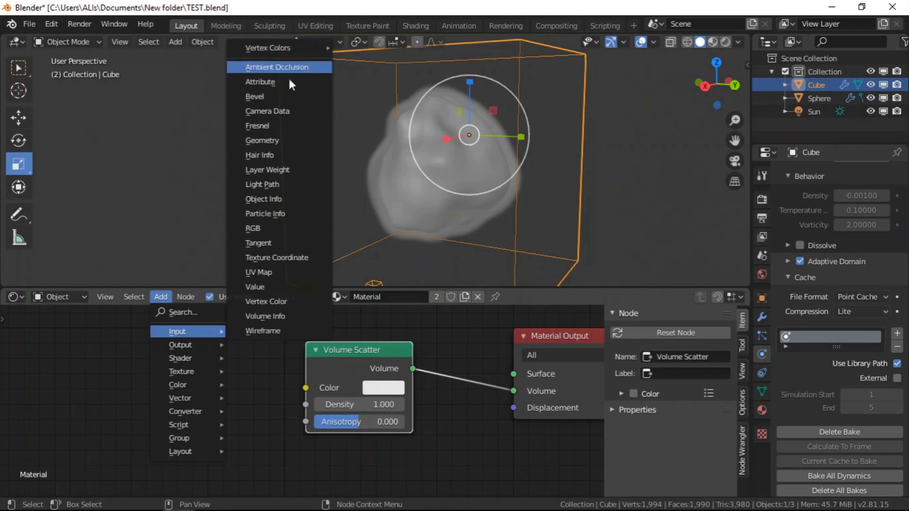
click(260, 81)
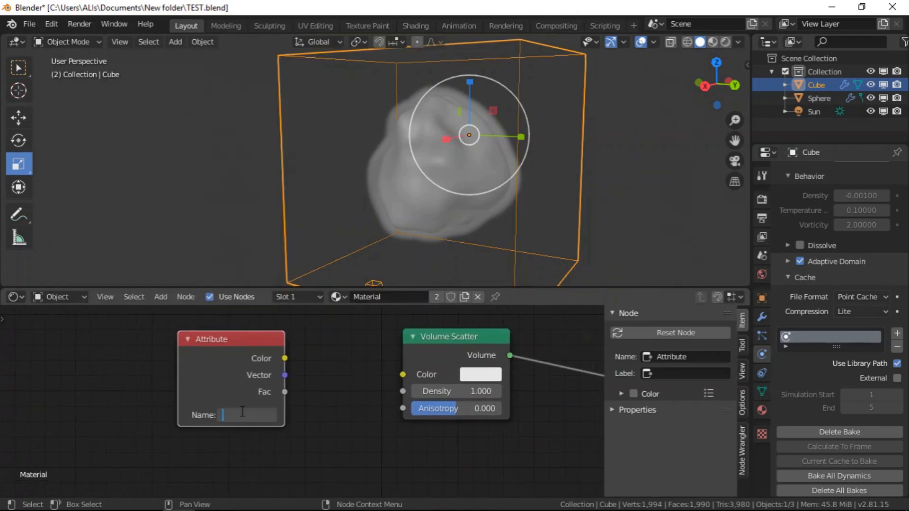
Name the Attribute node 'density' so it feeds the Volume Scatter density.
text(DE)
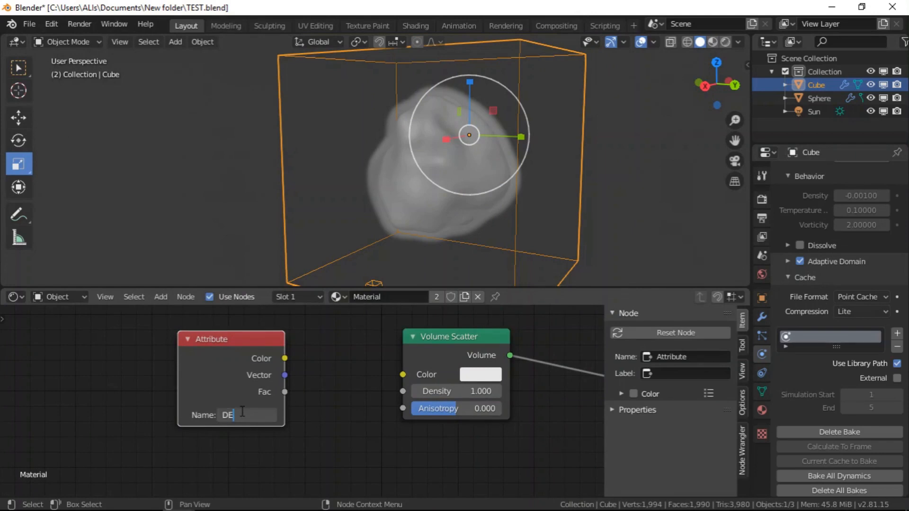
text(NSITY)
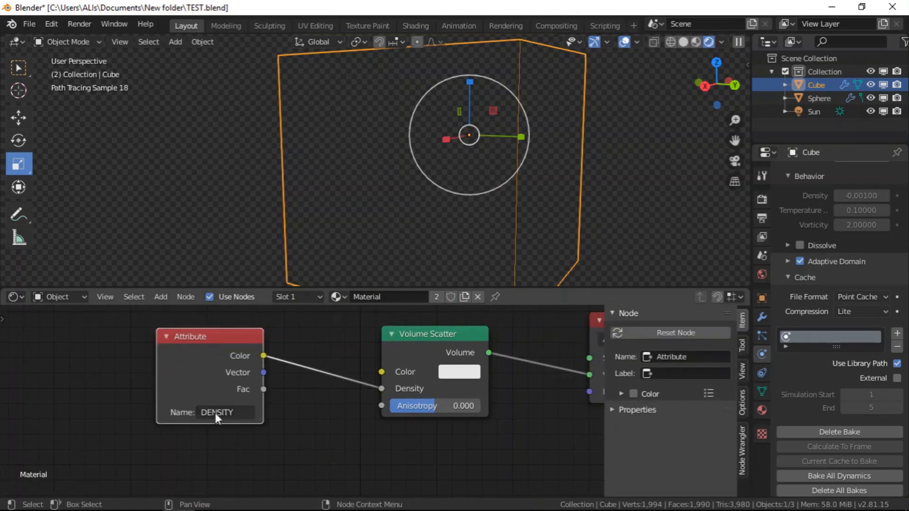
text(density)
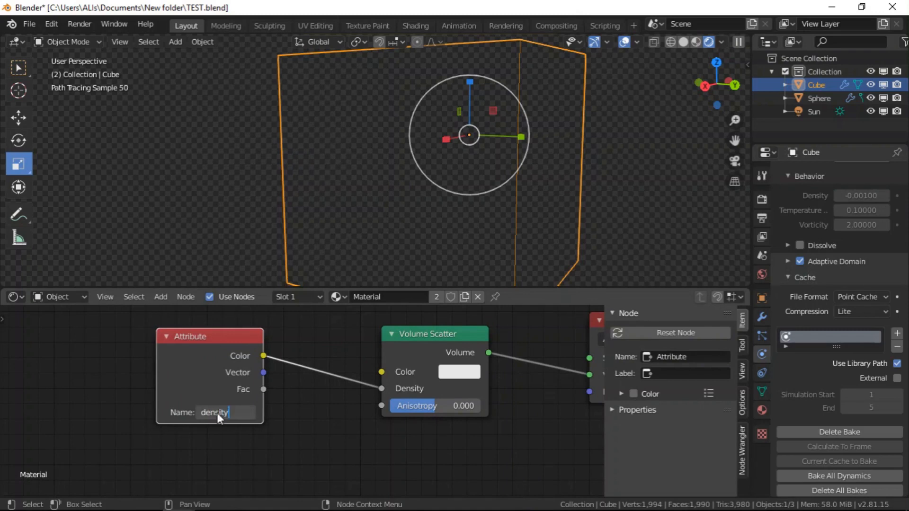
key(Return)
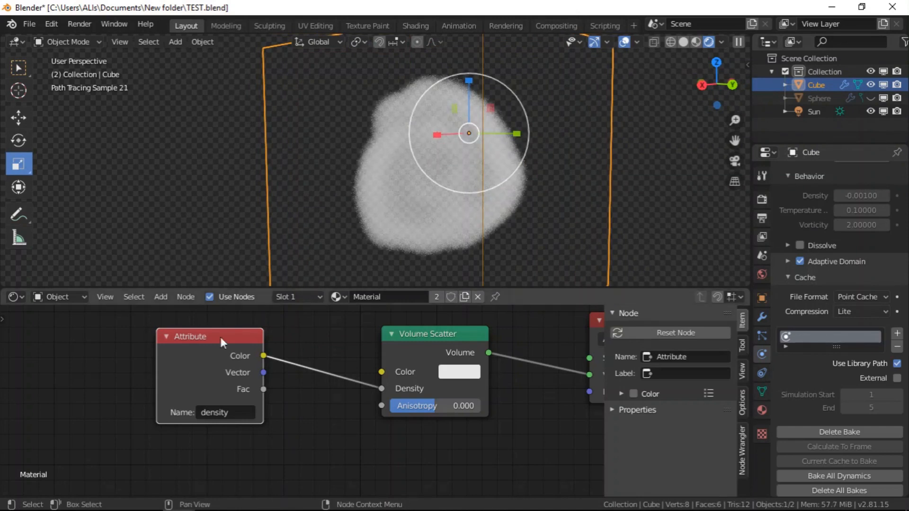
Insert a Multiply math node scaling the density attribute before the Volume Scatter density.
click(161, 296)
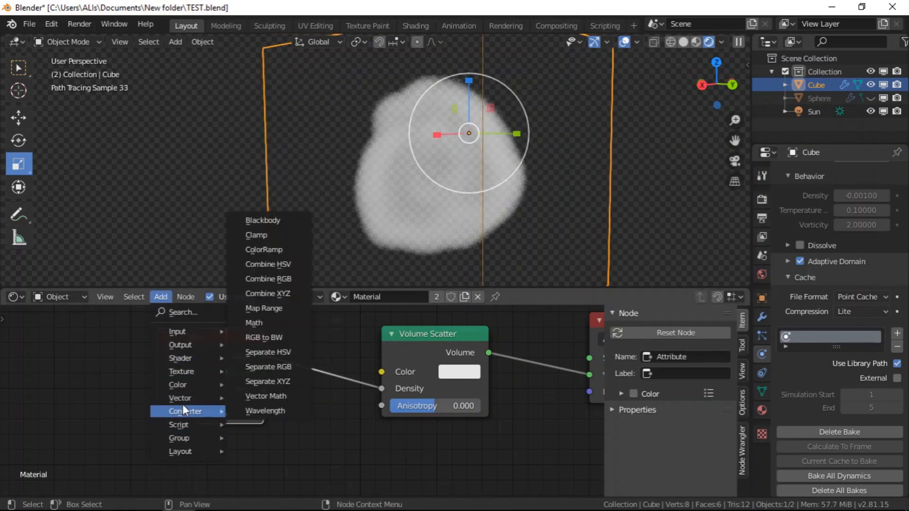
mouse_move(179, 398)
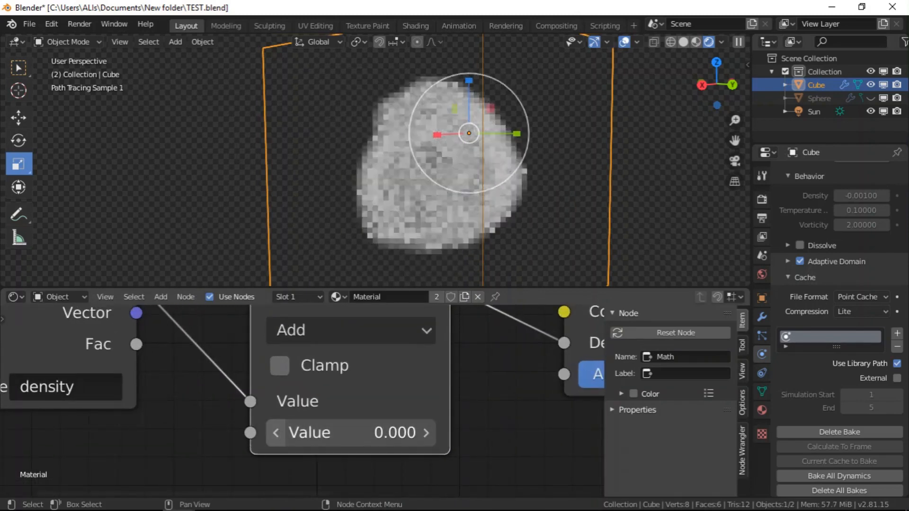
click(426, 432)
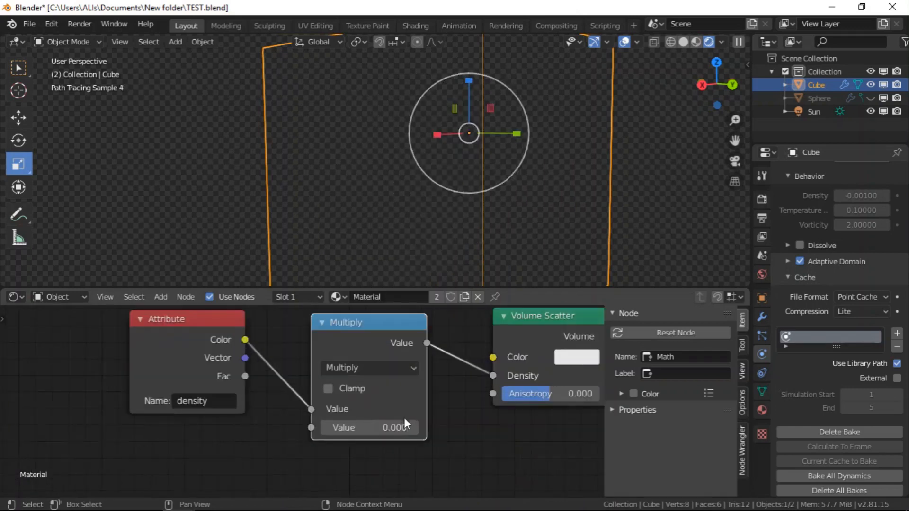
text(1.300)
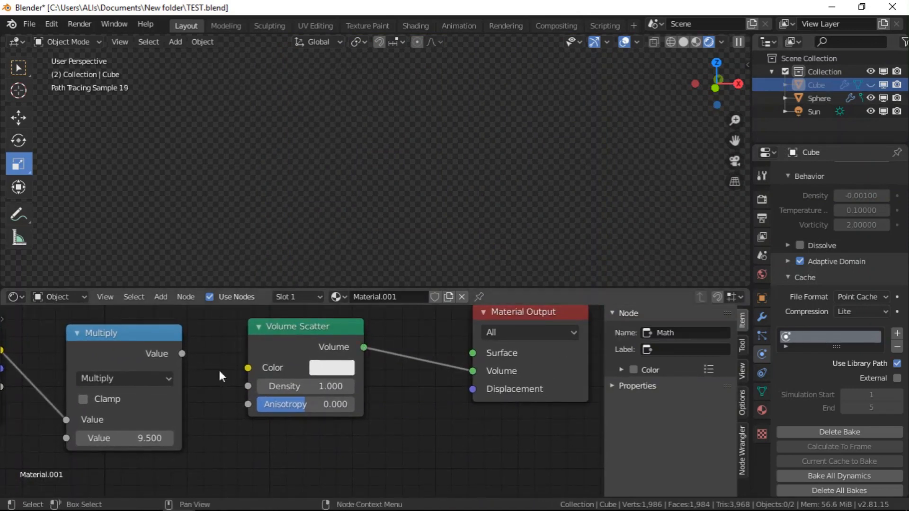
click(818, 97)
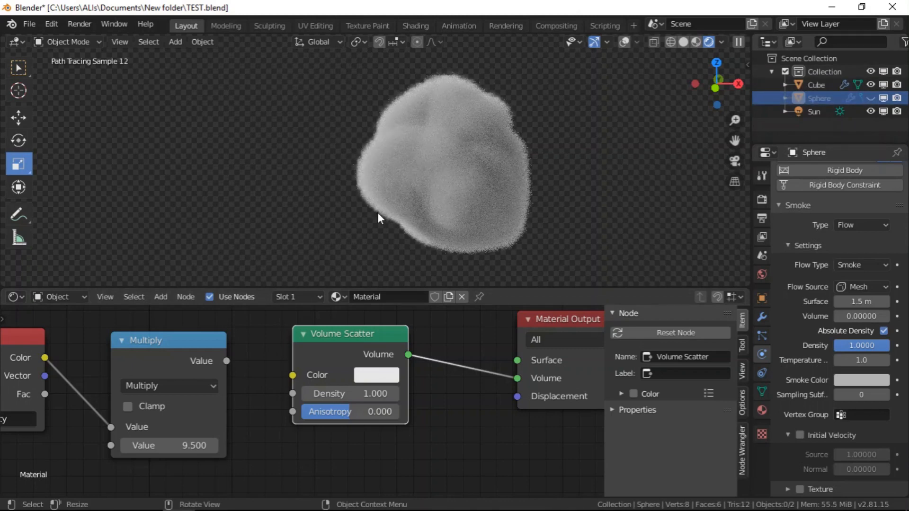
mouse_move(406, 112)
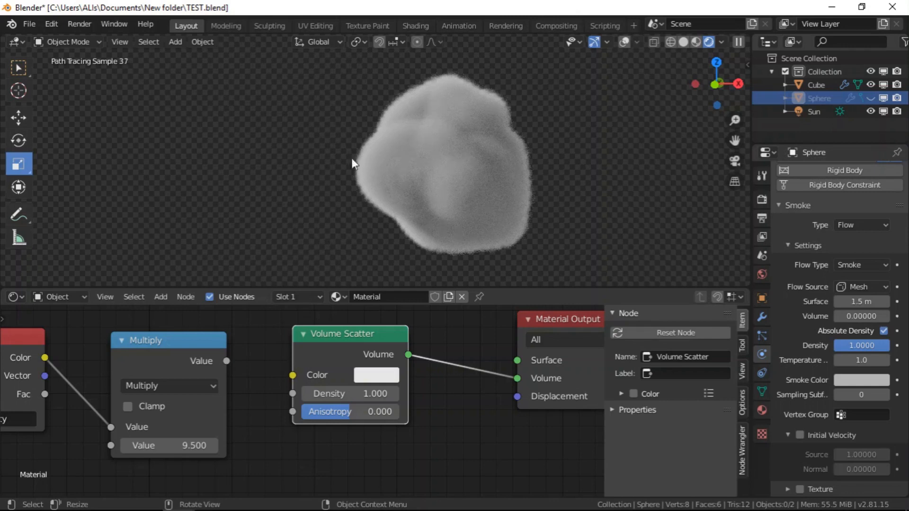
Select the smoke sphere to review its rendered grey Volume Scatter cloud.
click(816, 84)
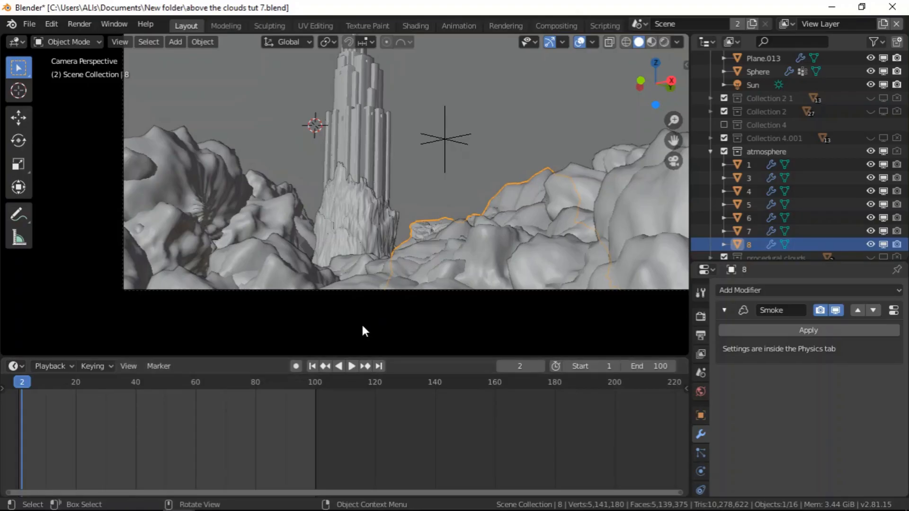
mouse_move(162, 191)
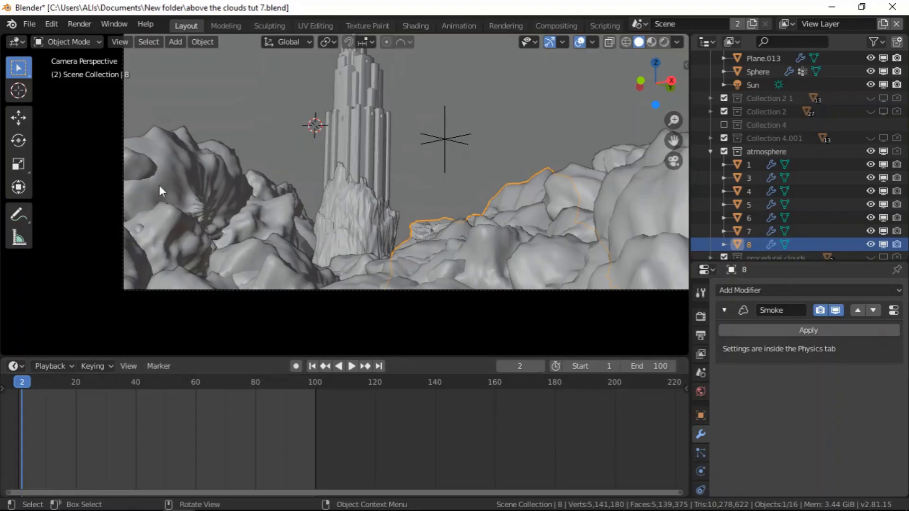
mouse_move(202, 158)
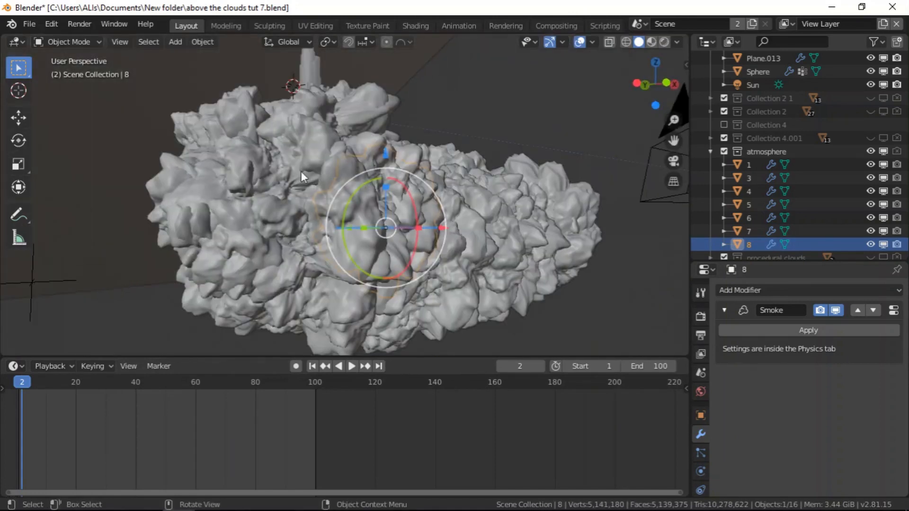
Orbit the tower scene and select atmosphere cloud pieces such as object 5 to inspect them.
drag(301, 177, 345, 235)
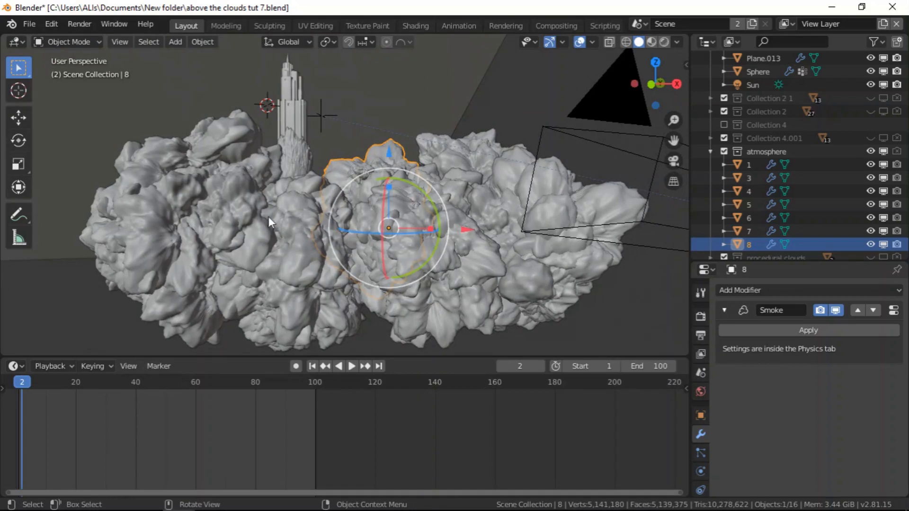
mouse_move(468, 175)
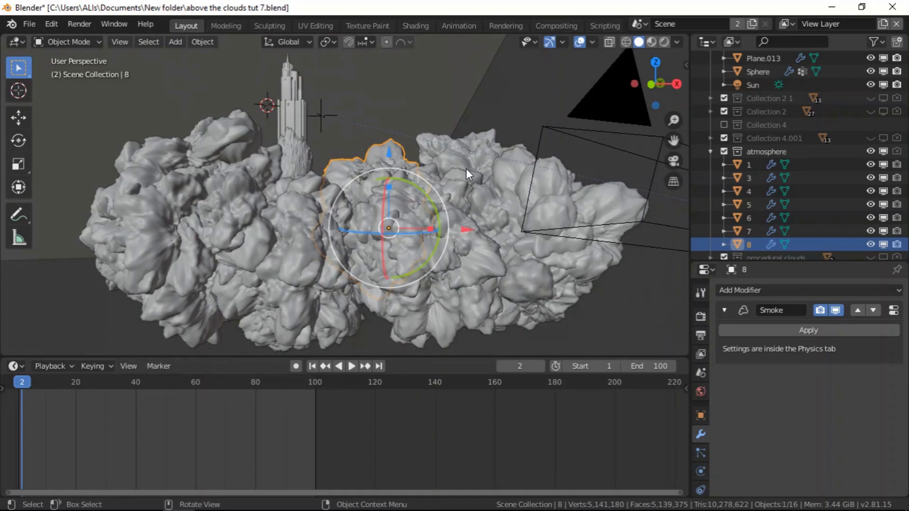
click(748, 204)
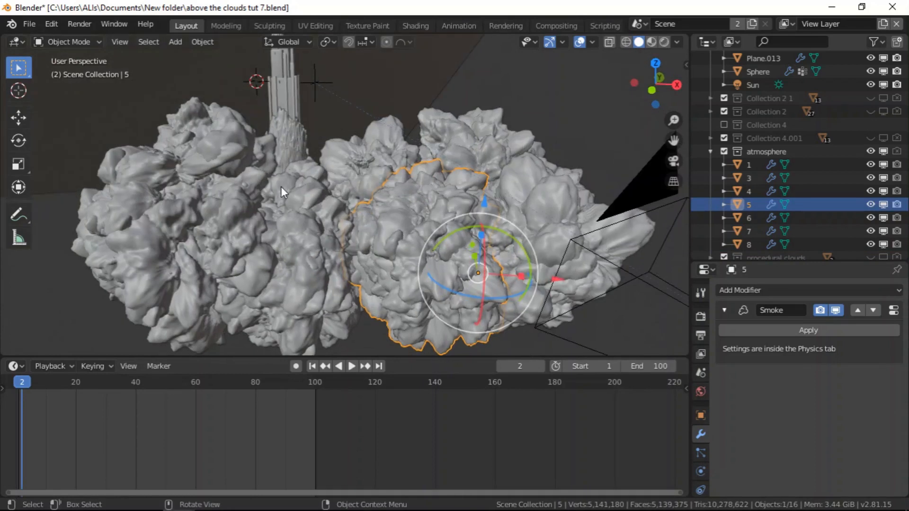
mouse_move(237, 207)
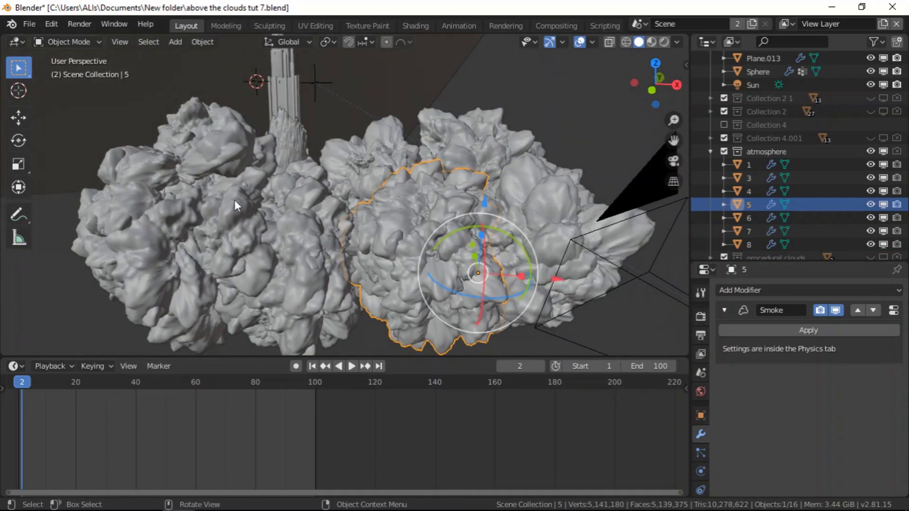
mouse_move(221, 212)
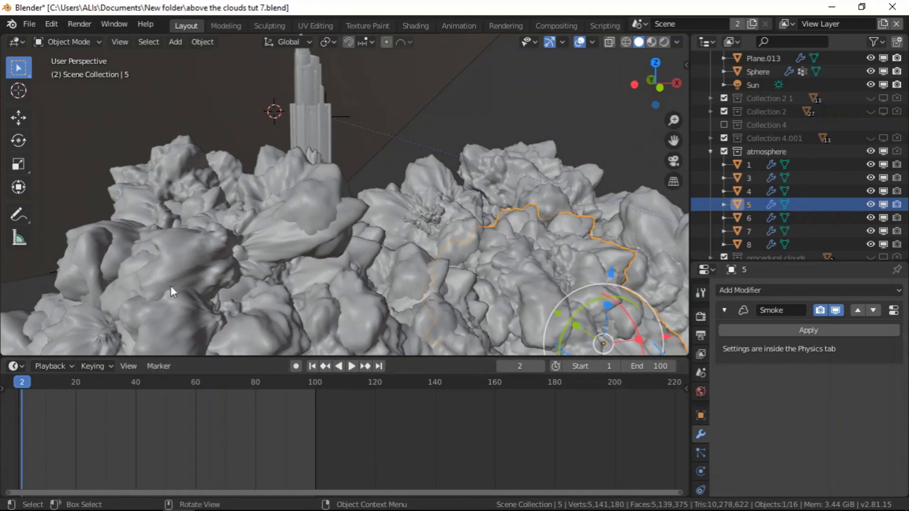
click(29, 24)
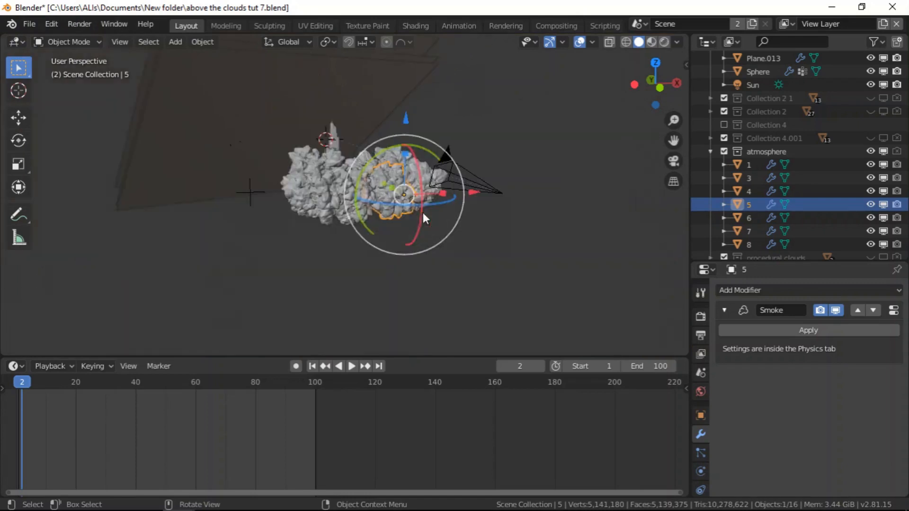
drag(423, 218, 445, 162)
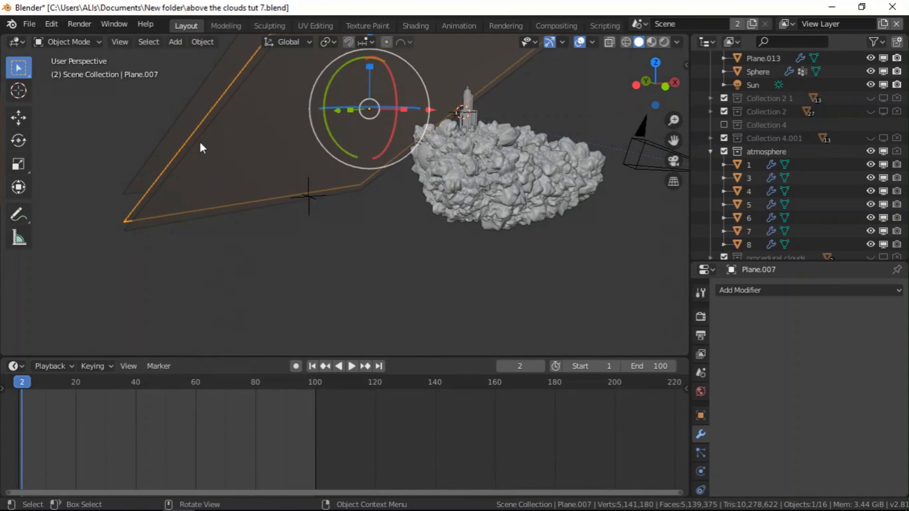
mouse_move(228, 171)
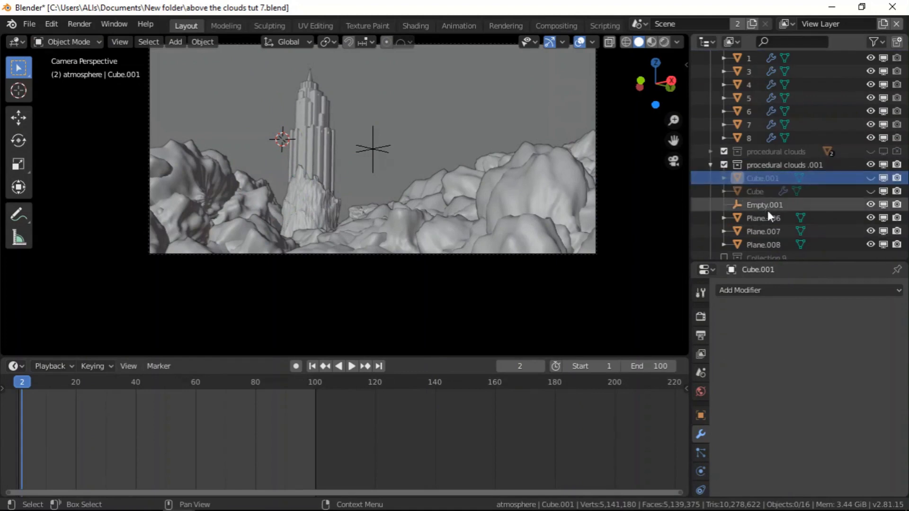
Assign the Cube smoke domain's flow to the atmosphere collection and reach the Cache panel.
click(755, 191)
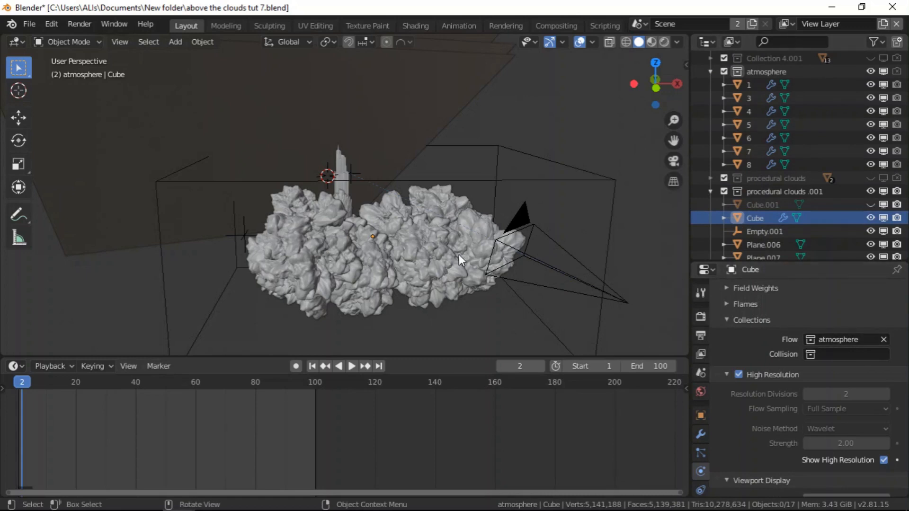
mouse_move(770, 347)
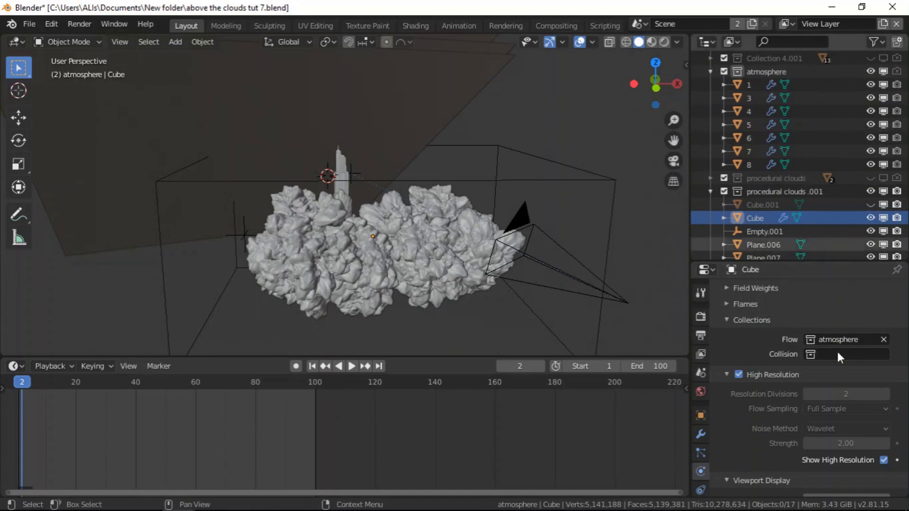
click(751, 319)
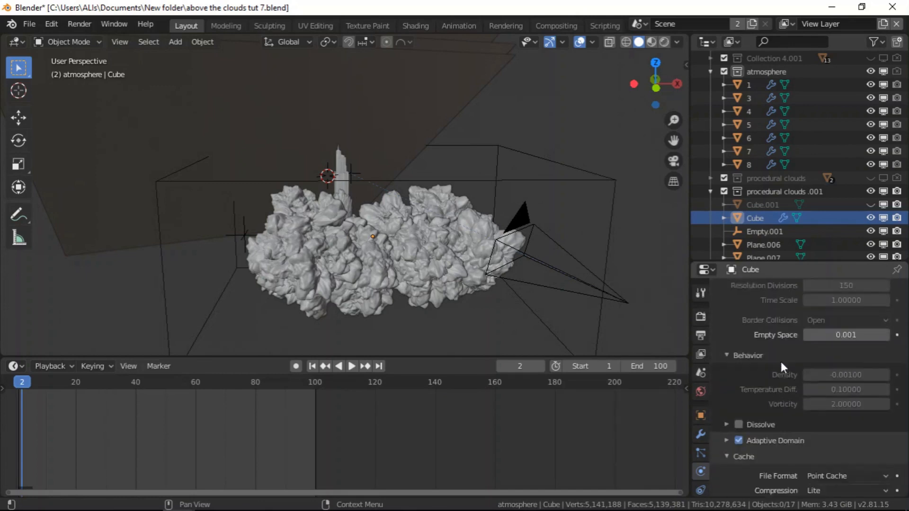
scroll(down, 3)
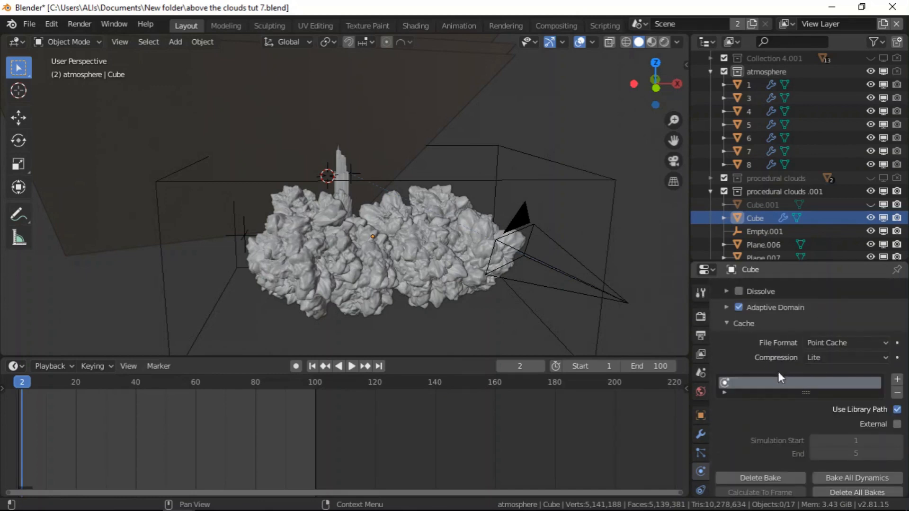
mouse_move(500, 207)
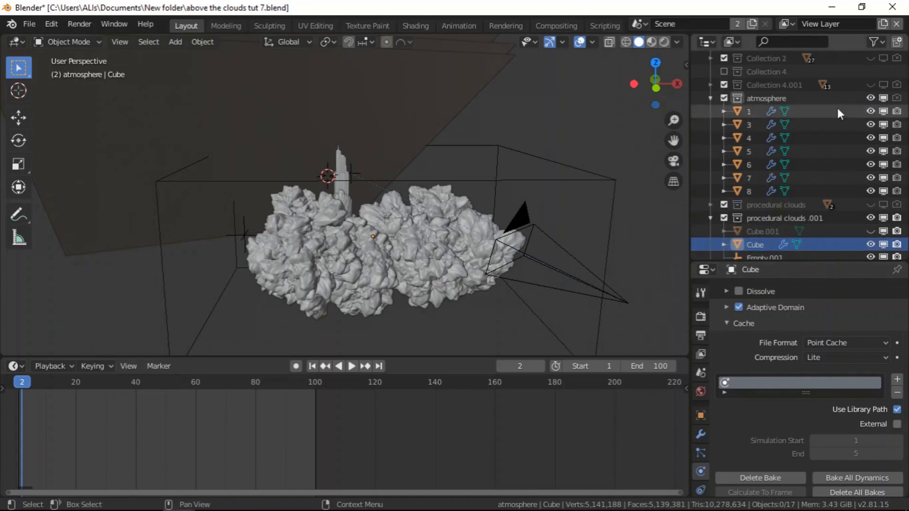
mouse_move(869, 97)
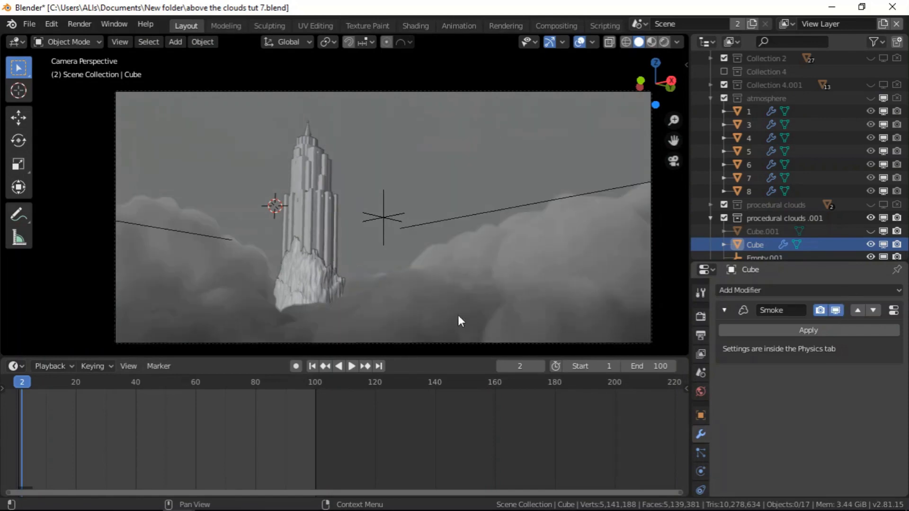
mouse_move(359, 215)
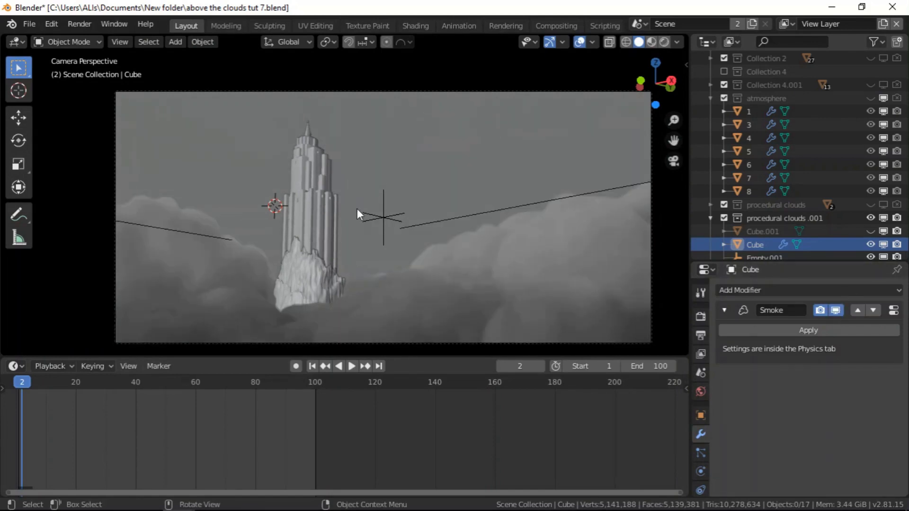
mouse_move(143, 261)
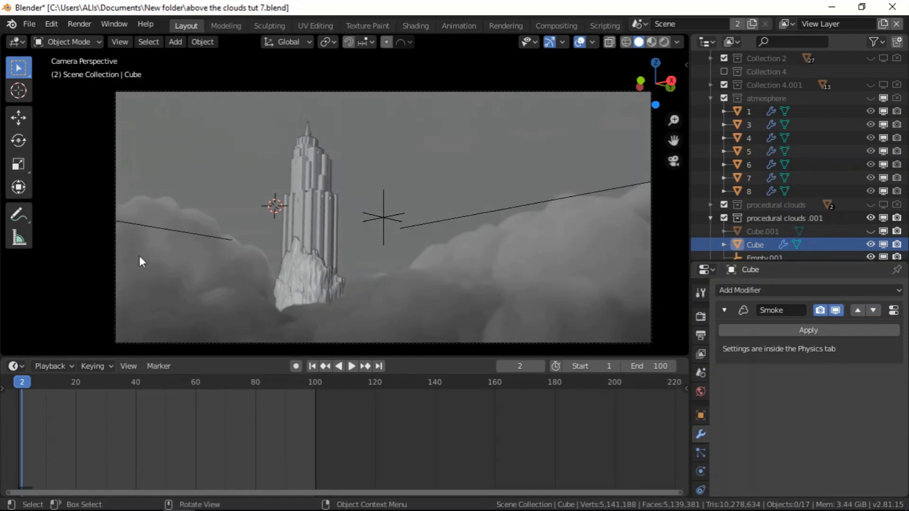
mouse_move(385, 177)
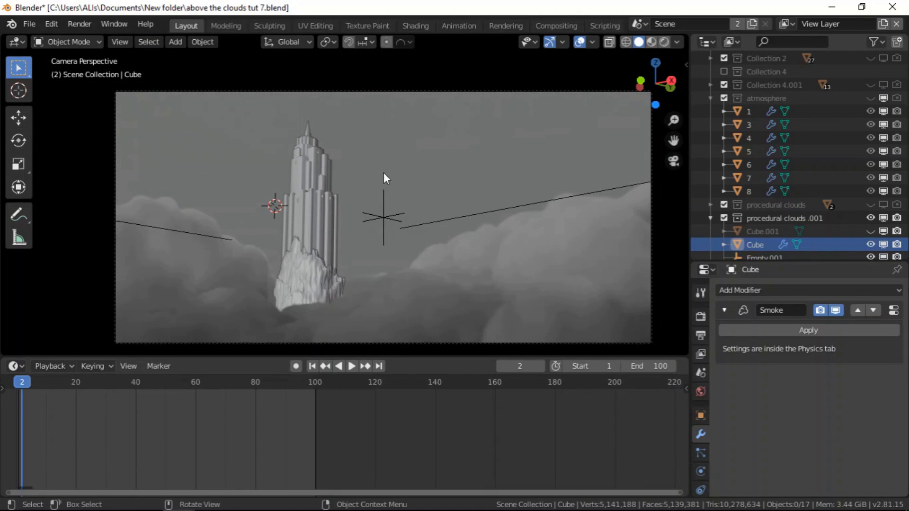
Orbit the viewport to inspect the volumetric cloud mass around the tower from several sides and above.
drag(383, 206, 510, 306)
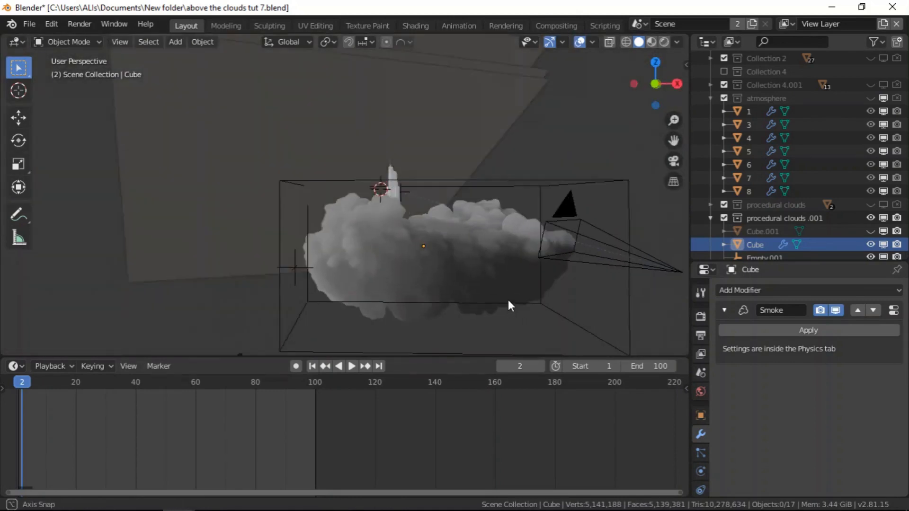
drag(510, 306, 475, 240)
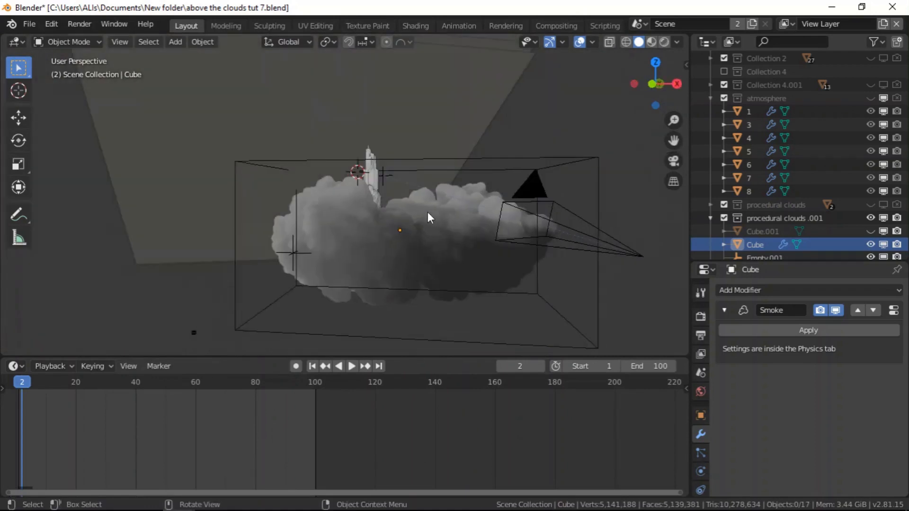
drag(429, 218, 333, 246)
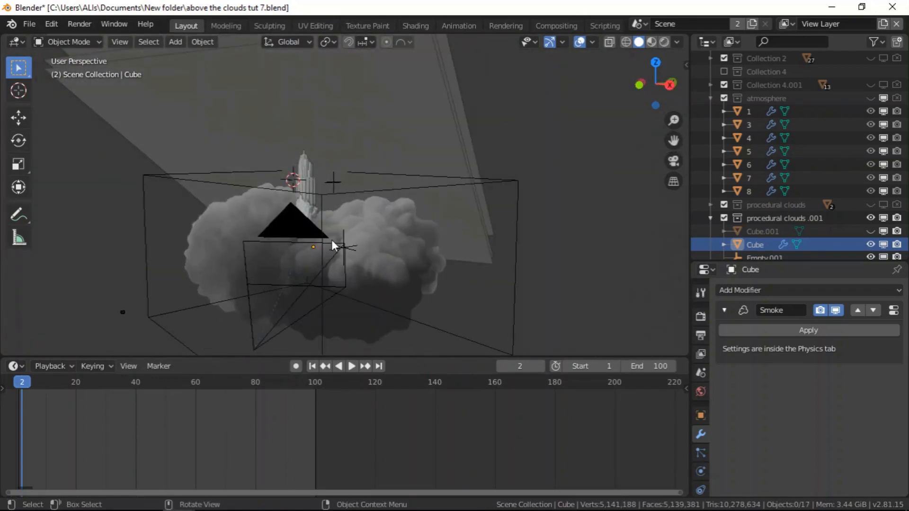
drag(333, 243, 495, 254)
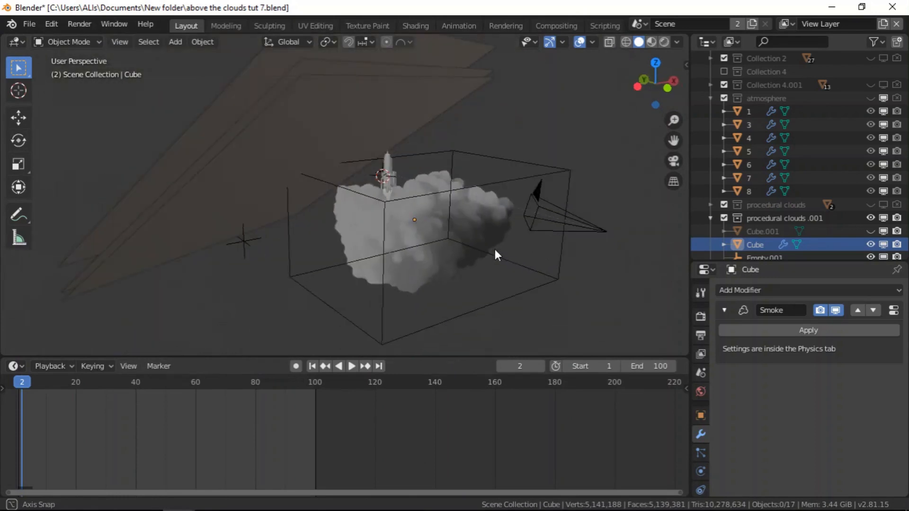
drag(495, 254, 316, 219)
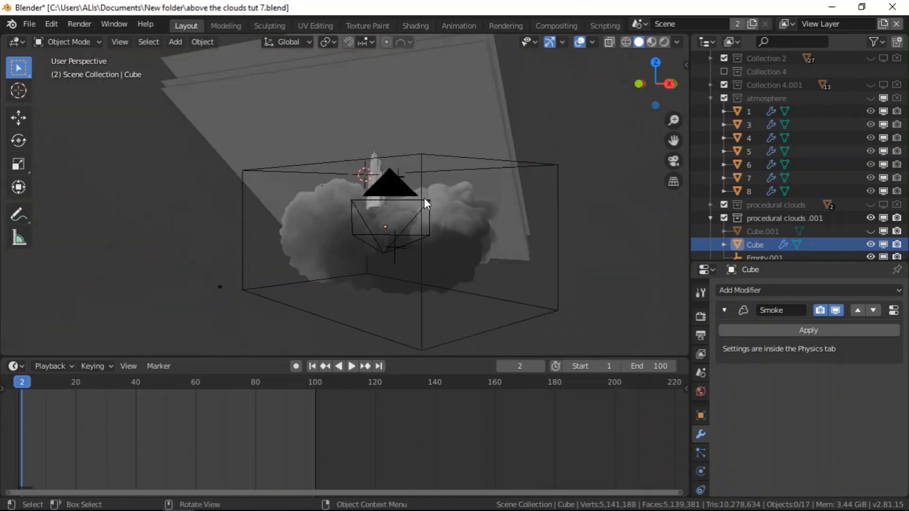
drag(426, 203, 391, 198)
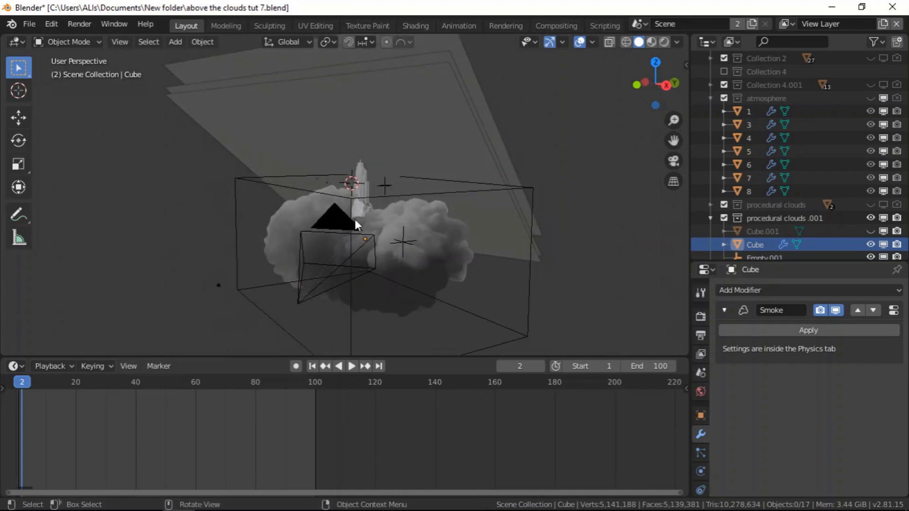
mouse_move(239, 302)
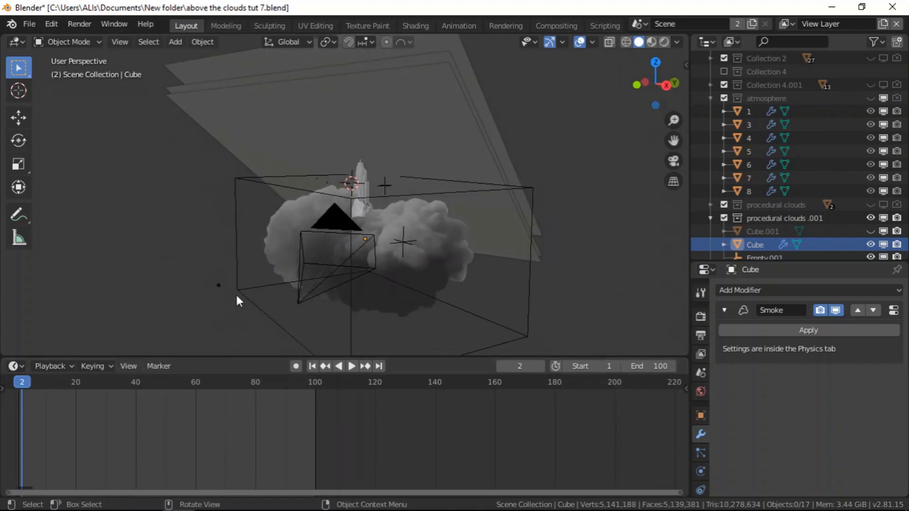
mouse_move(361, 237)
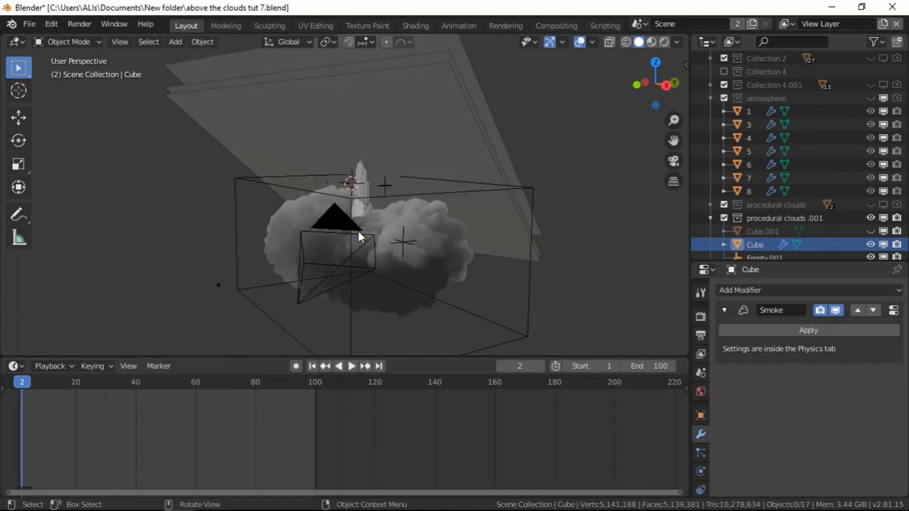